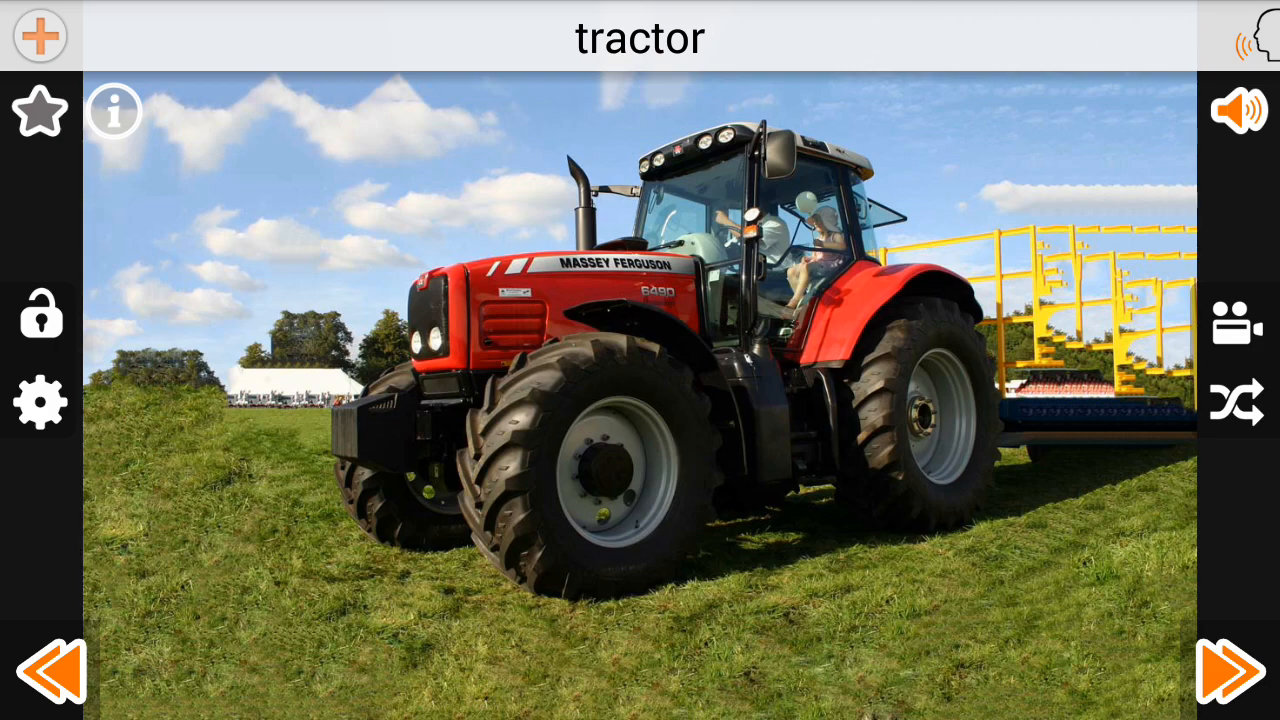
- Advance from tractor past excavator, car, SUV, sports car and racing car to cabriolet
{"action": "left_click", "coordinate": [1229, 670]}
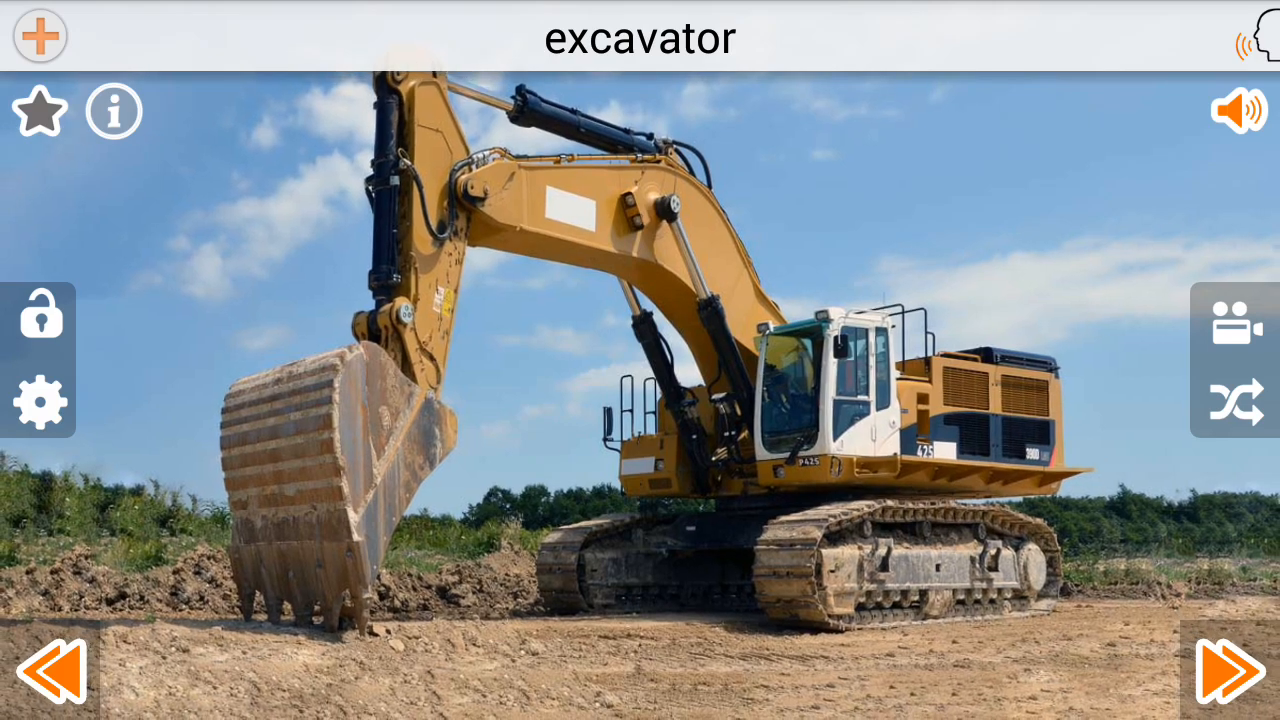
{"action": "left_click", "coordinate": [1229, 670]}
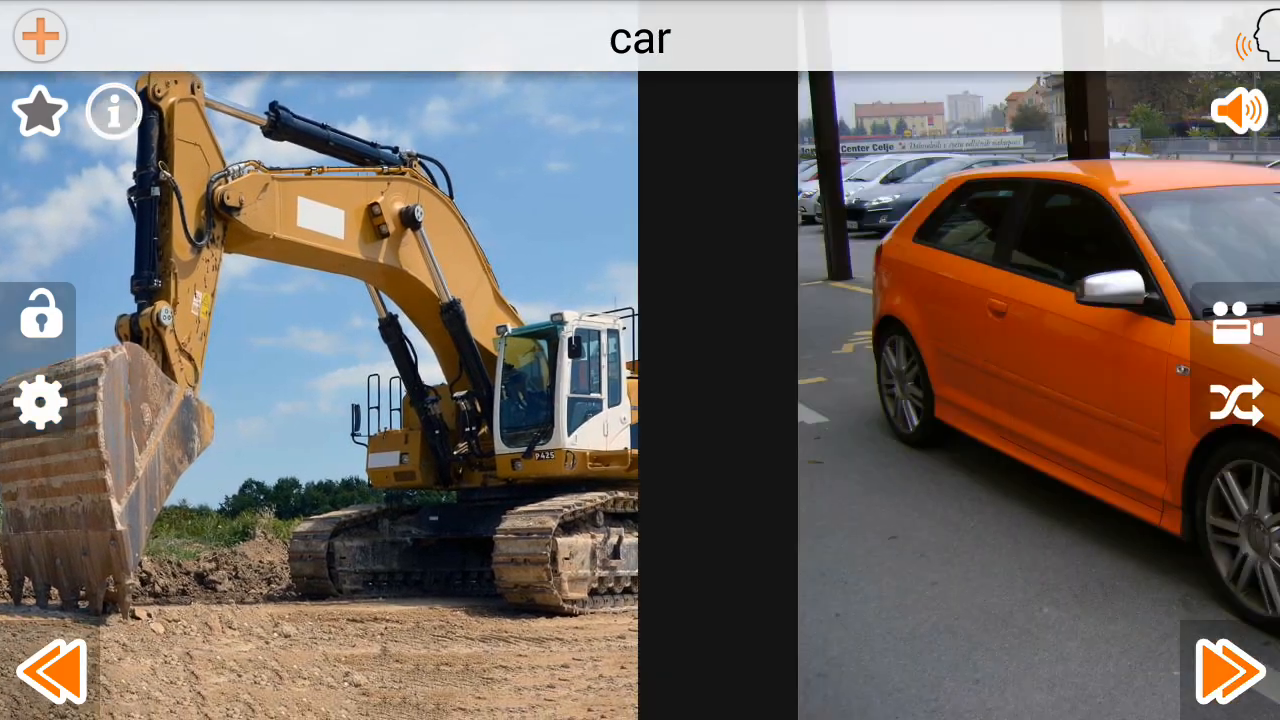
{"action": "left_click", "coordinate": [1238, 670]}
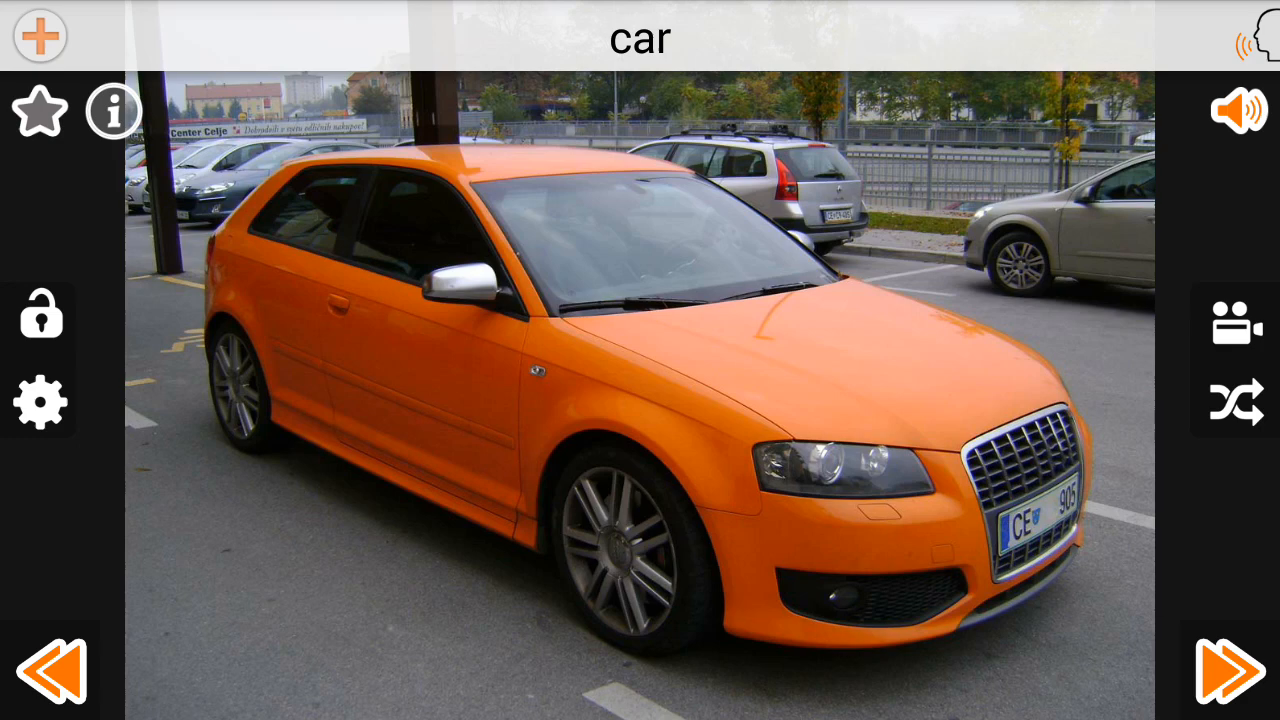
{"action": "left_click", "coordinate": [1213, 668]}
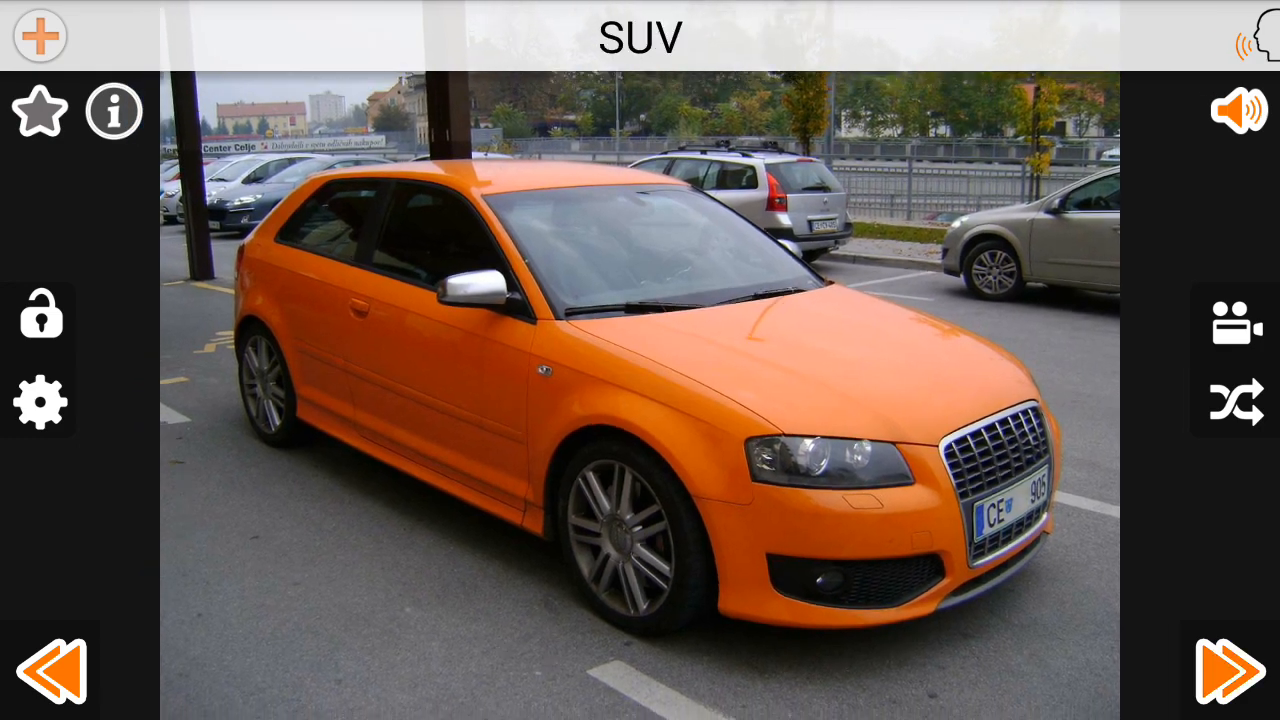
{"action": "left_click", "coordinate": [1228, 670]}
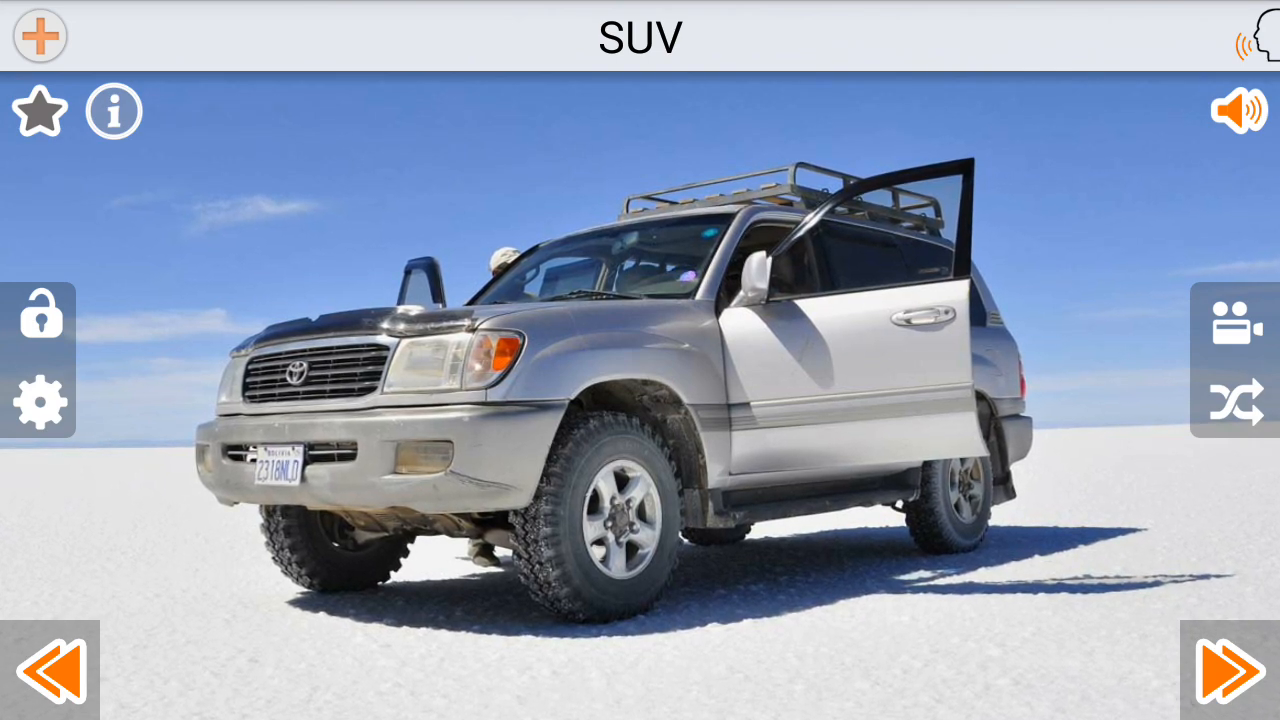
{"action": "left_click", "coordinate": [1224, 669]}
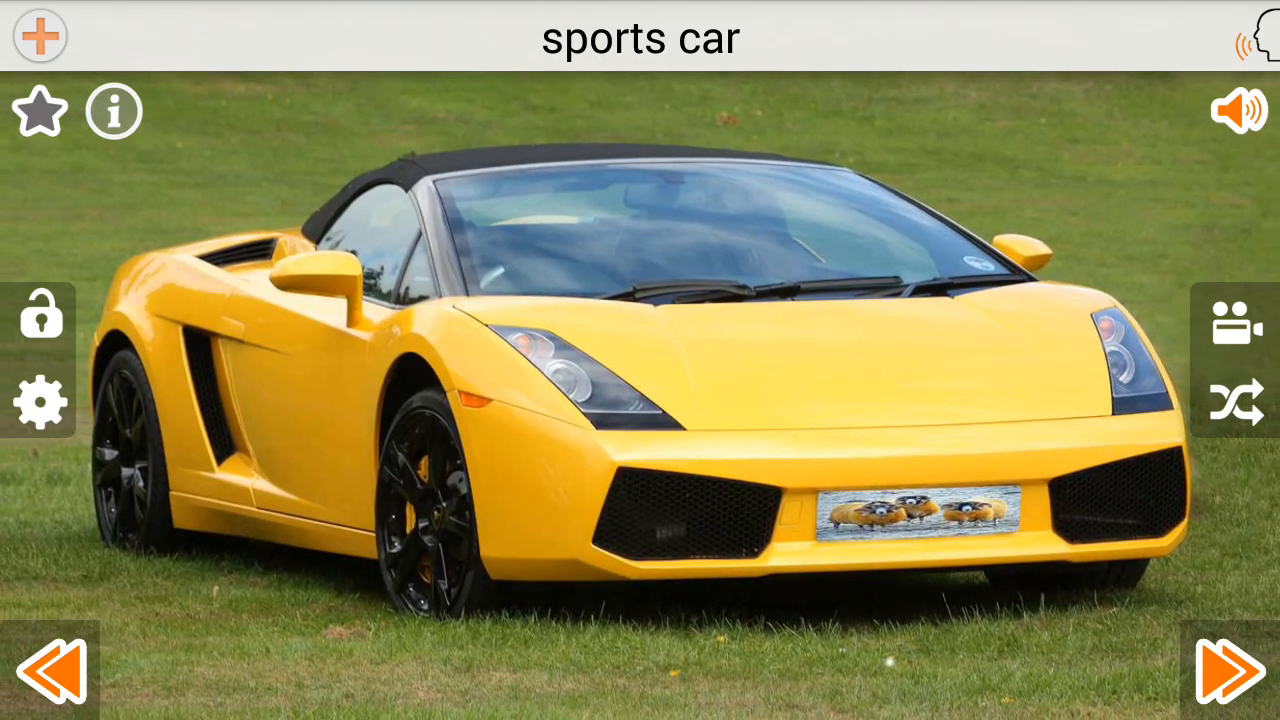
{"action": "left_click", "coordinate": [1213, 672]}
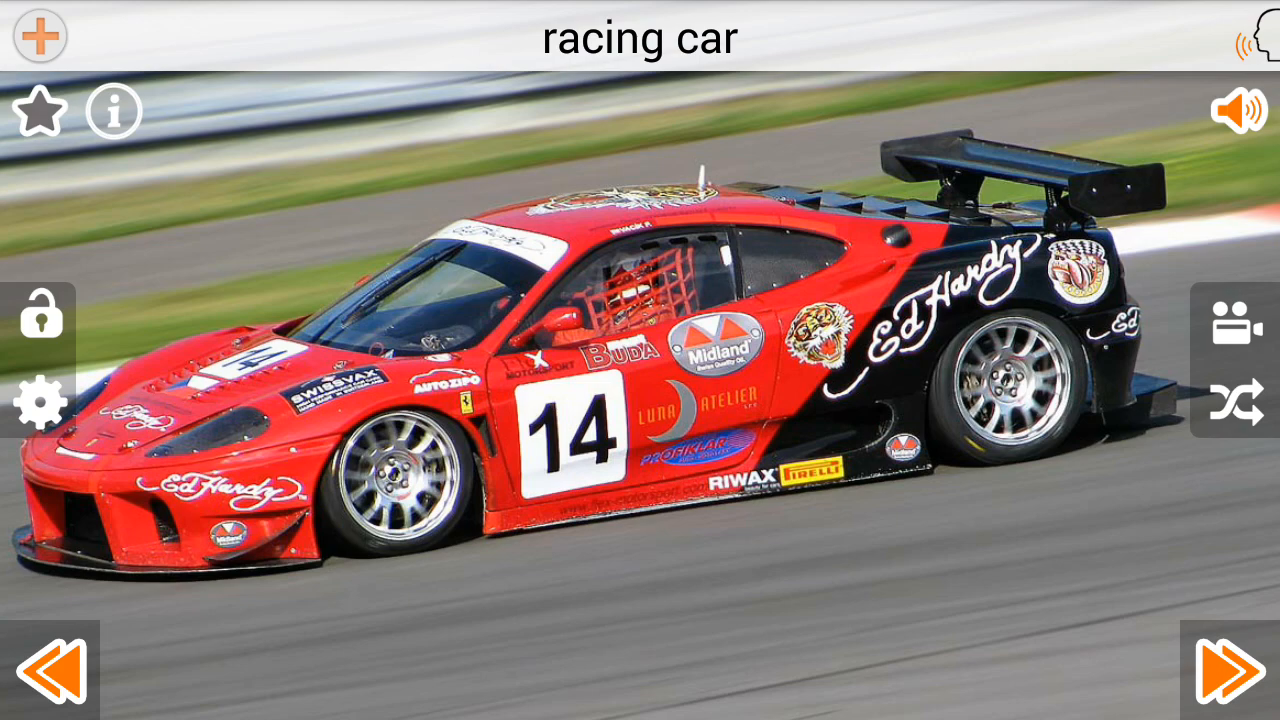
{"action": "left_click", "coordinate": [1221, 671]}
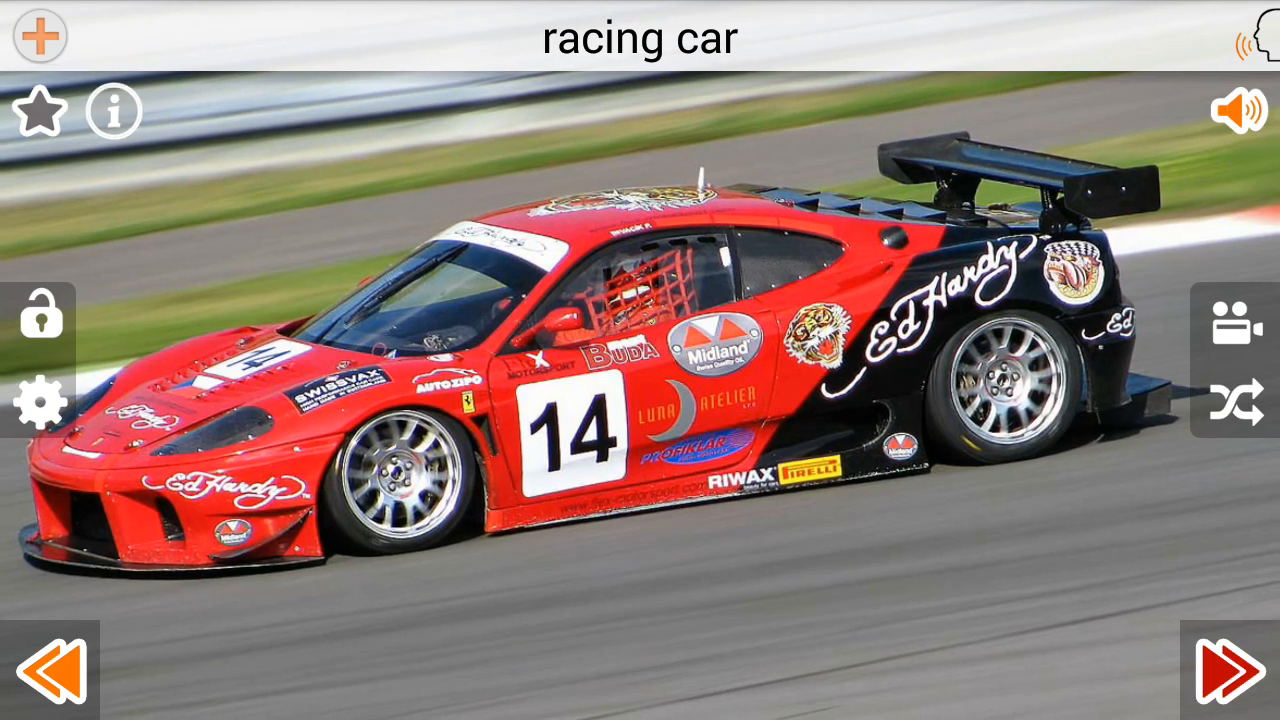
{"action": "left_click", "coordinate": [1218, 672]}
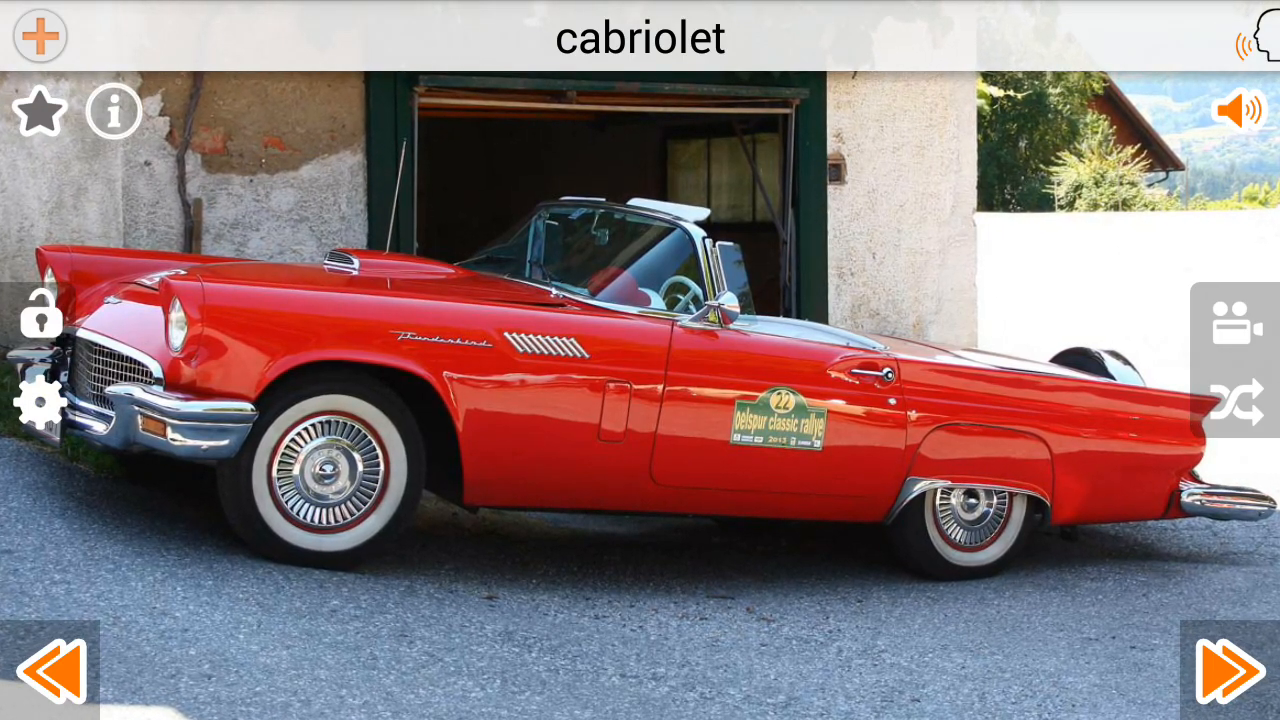
- Advance past concrete mixer truck, fire truck, bus, racing motor and motocross bike to bulldozer
{"action": "left_click", "coordinate": [1216, 669]}
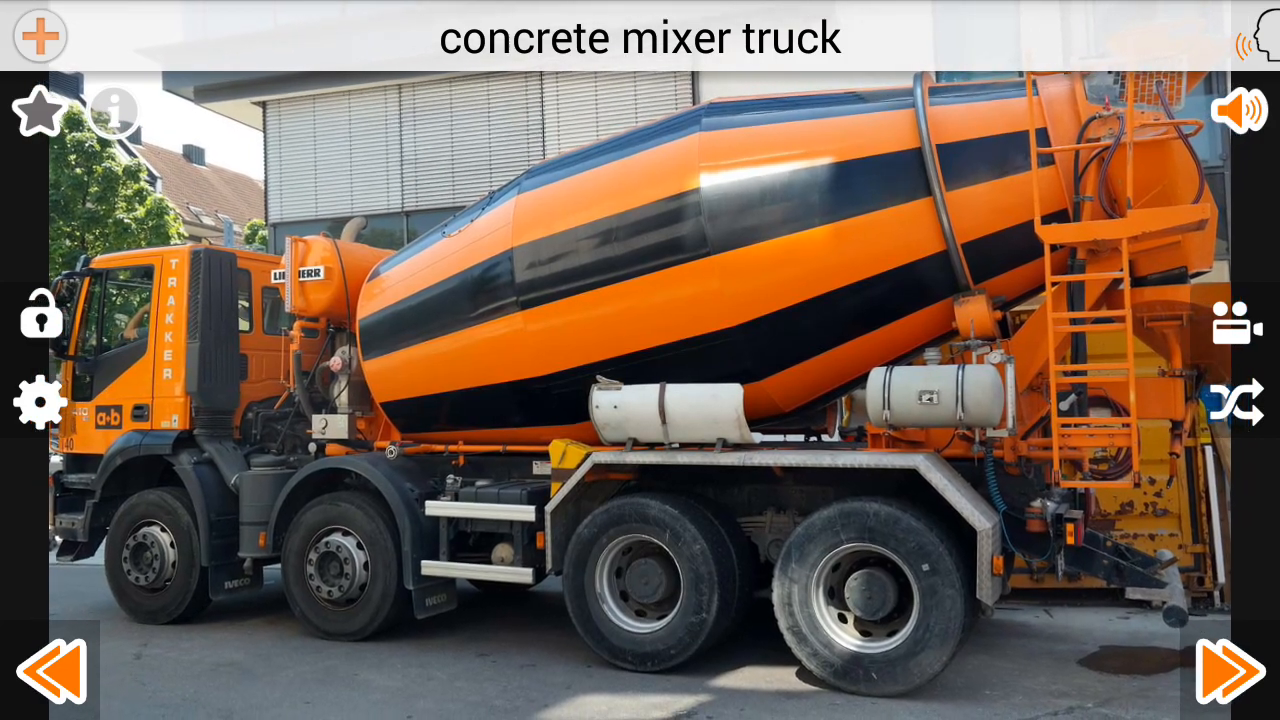
{"action": "left_click", "coordinate": [1237, 674]}
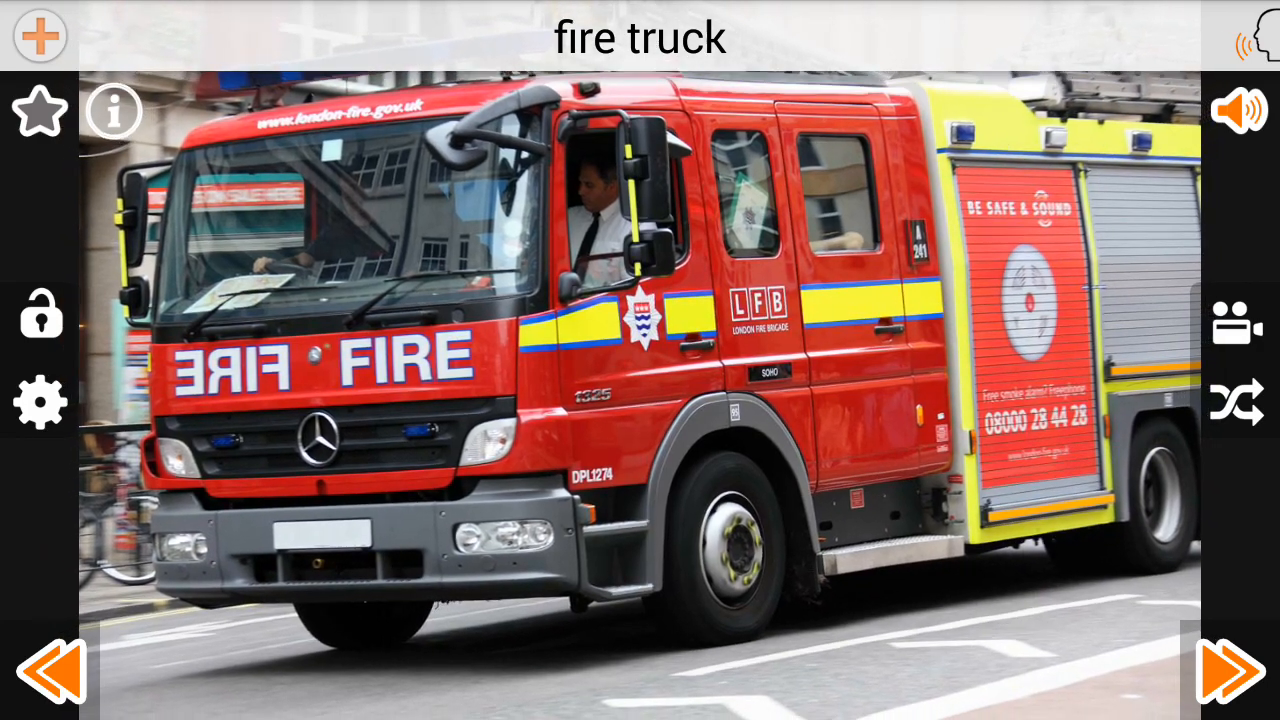
{"action": "left_click", "coordinate": [1230, 672]}
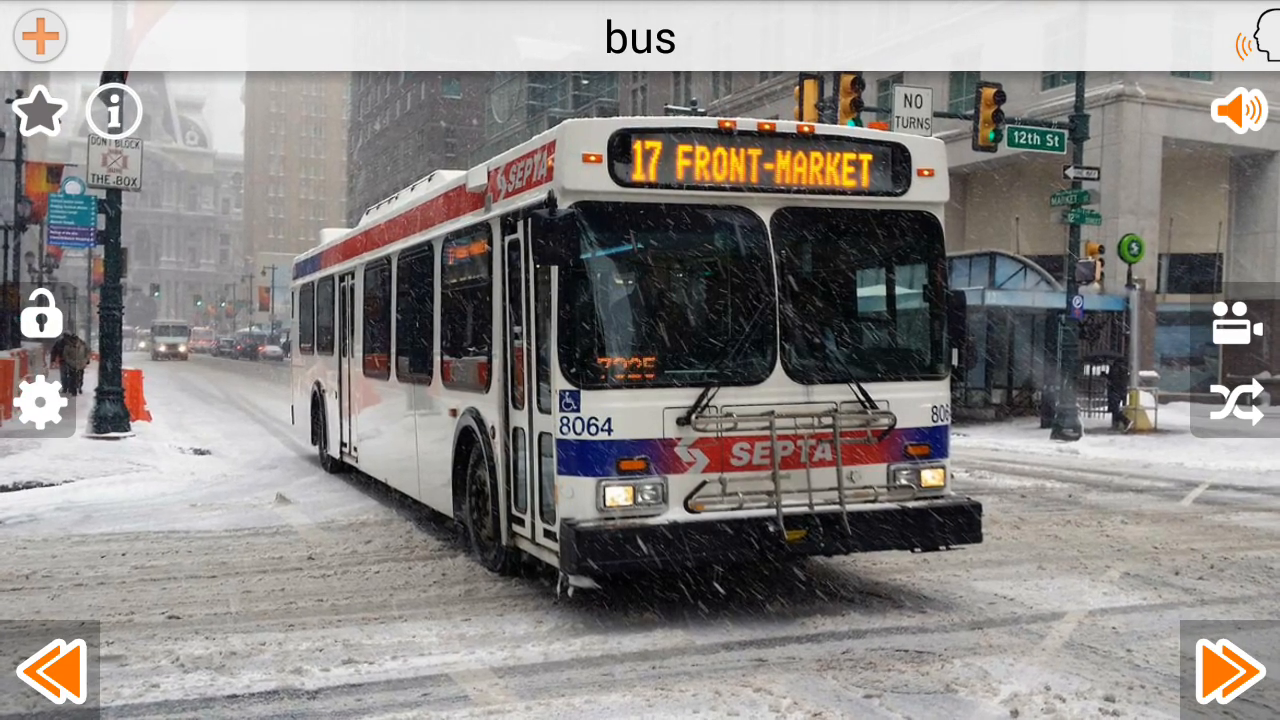
{"action": "left_click", "coordinate": [1225, 668]}
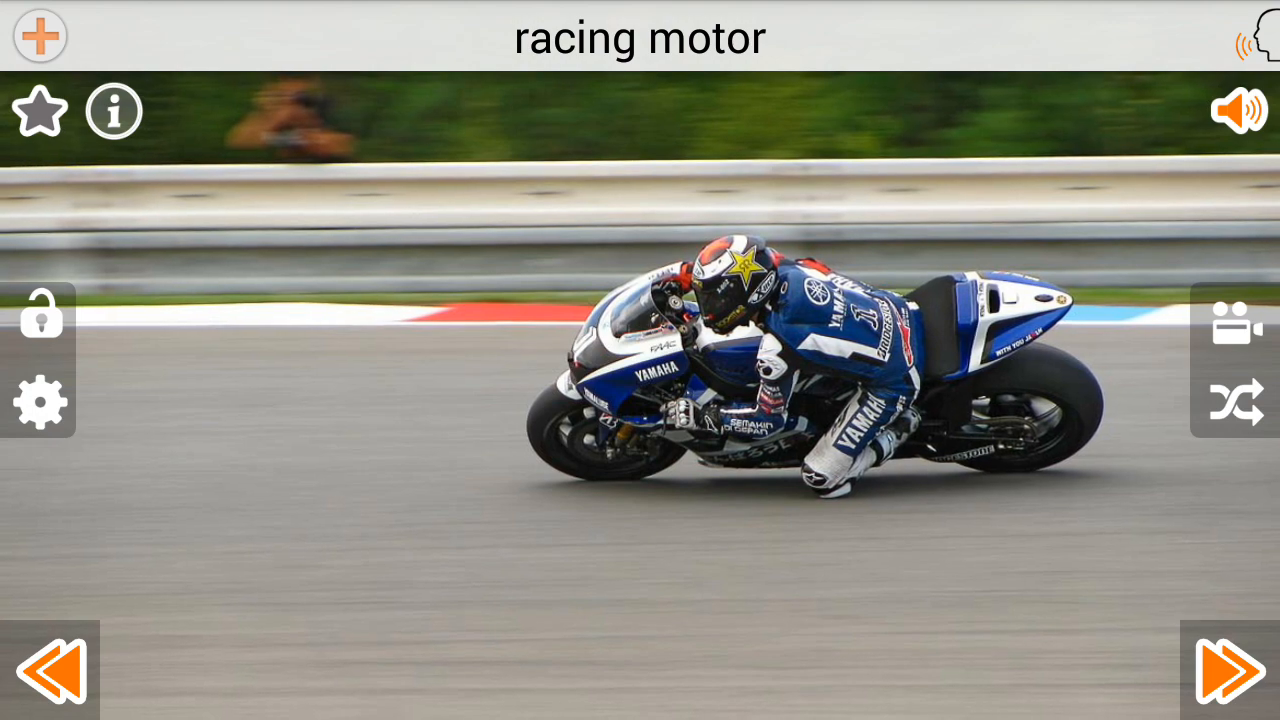
{"action": "left_click", "coordinate": [1219, 672]}
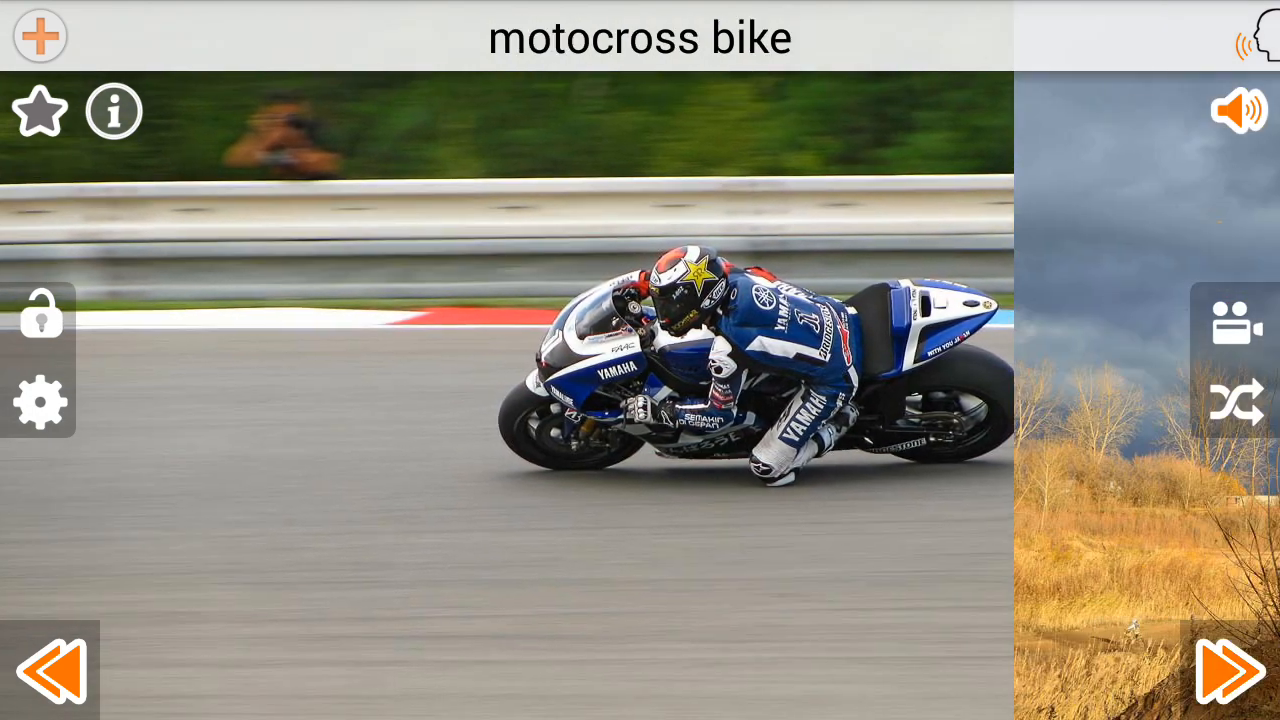
{"action": "left_click", "coordinate": [1224, 672]}
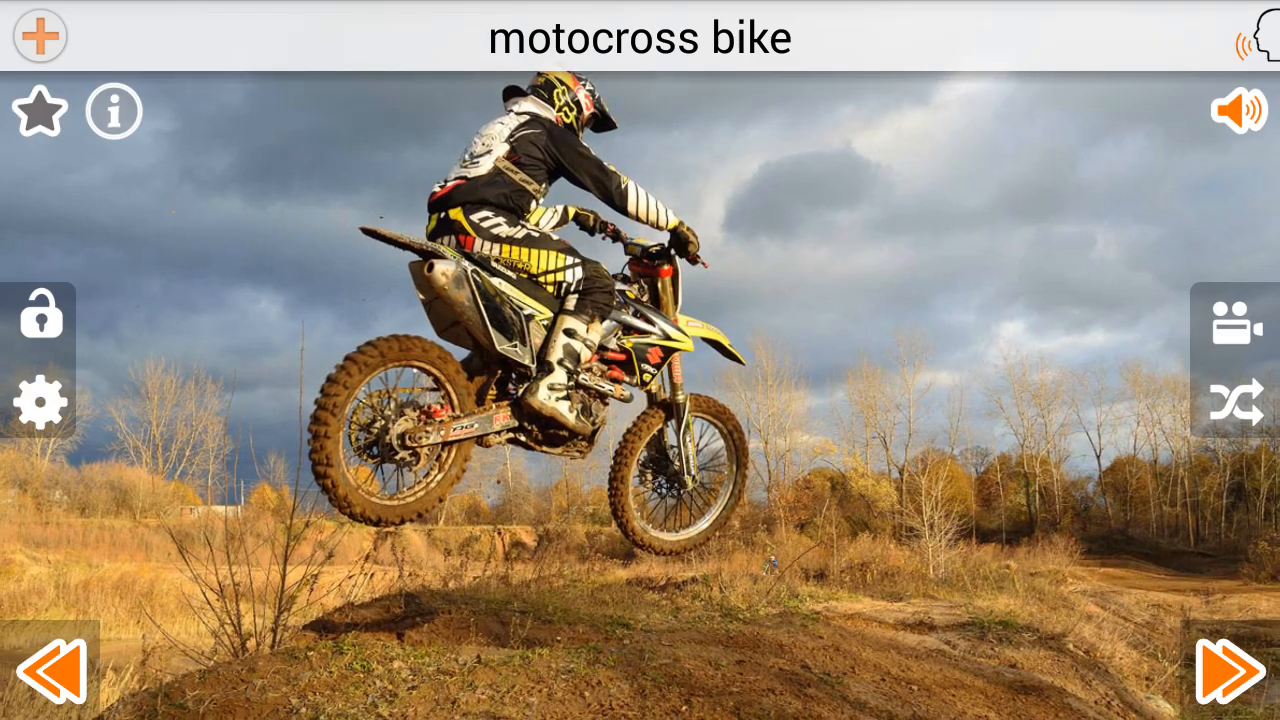
{"action": "left_click", "coordinate": [1222, 668]}
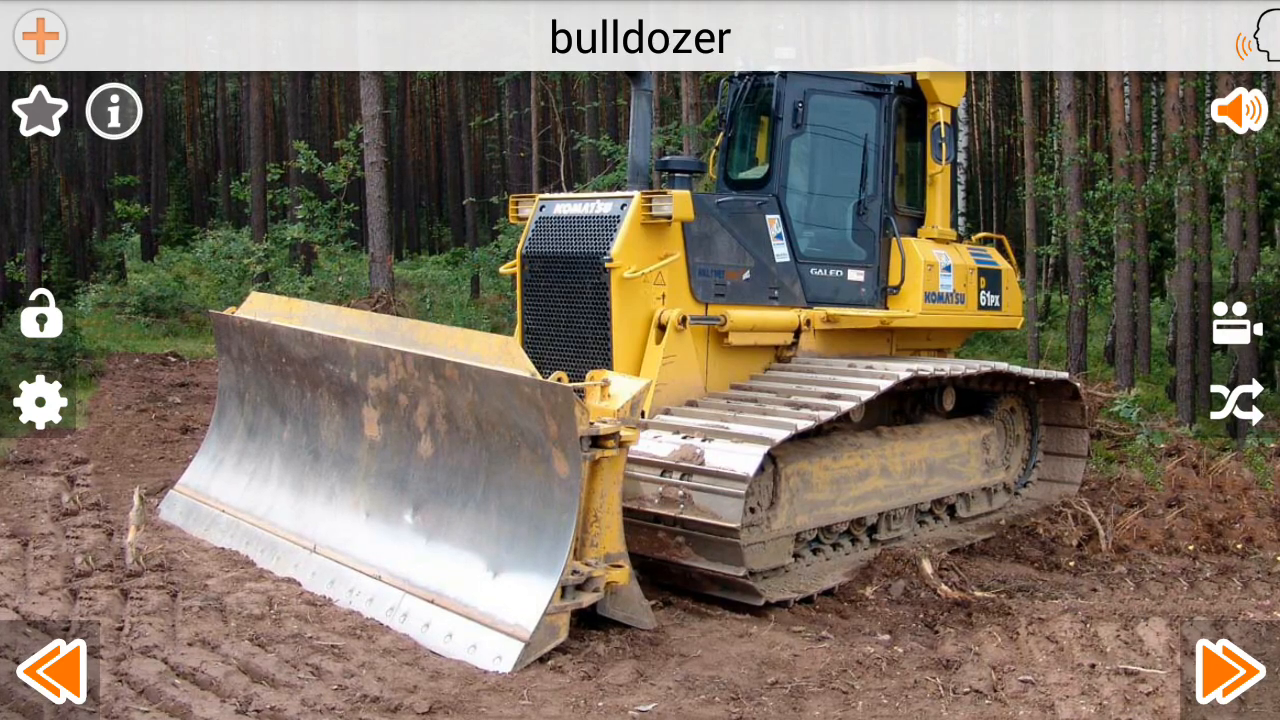
- Advance from bulldozer past tram, water scooter, motorboat, ferry, train and fishing boat to helicopter
{"action": "left_click", "coordinate": [1224, 670]}
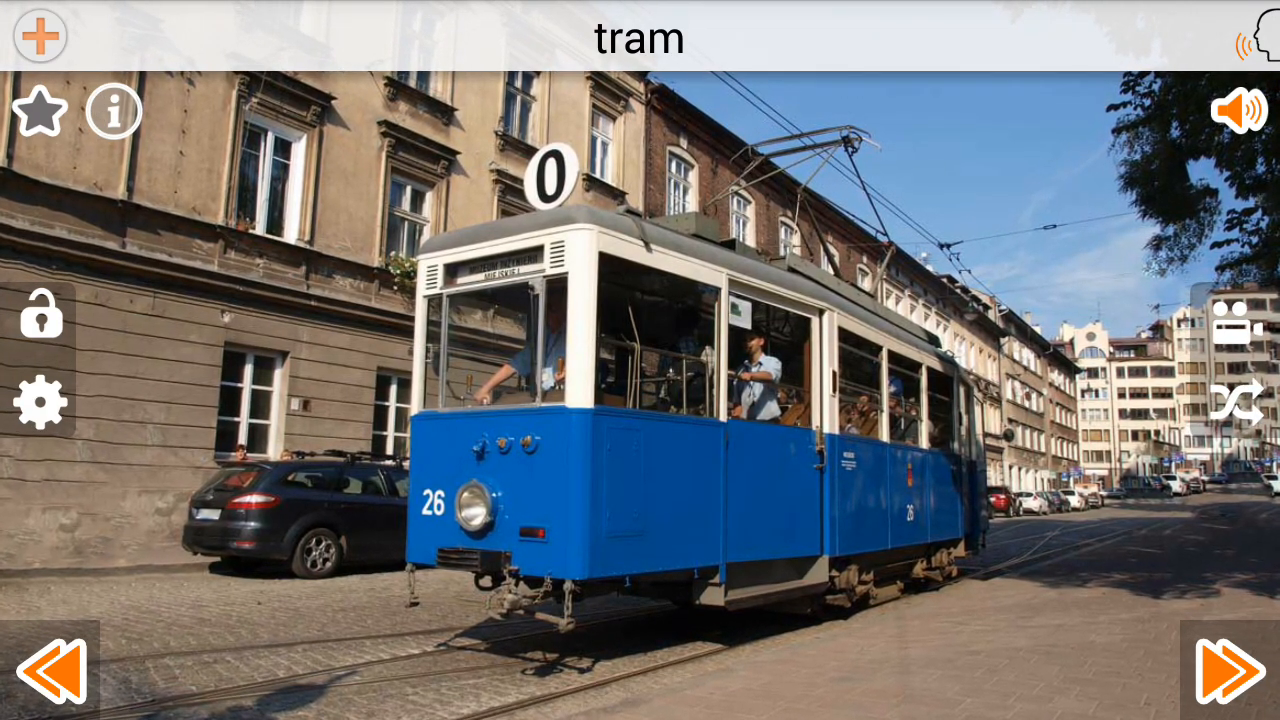
{"action": "left_click", "coordinate": [1214, 672]}
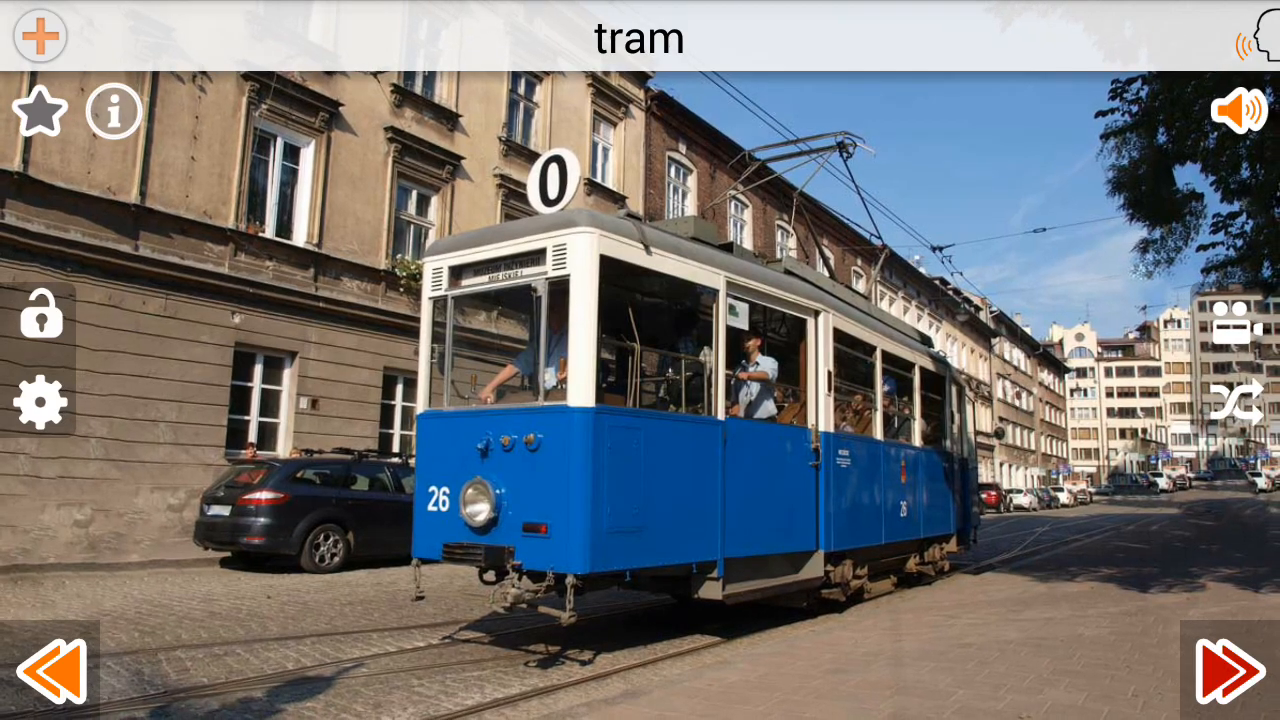
{"action": "left_click", "coordinate": [1224, 671]}
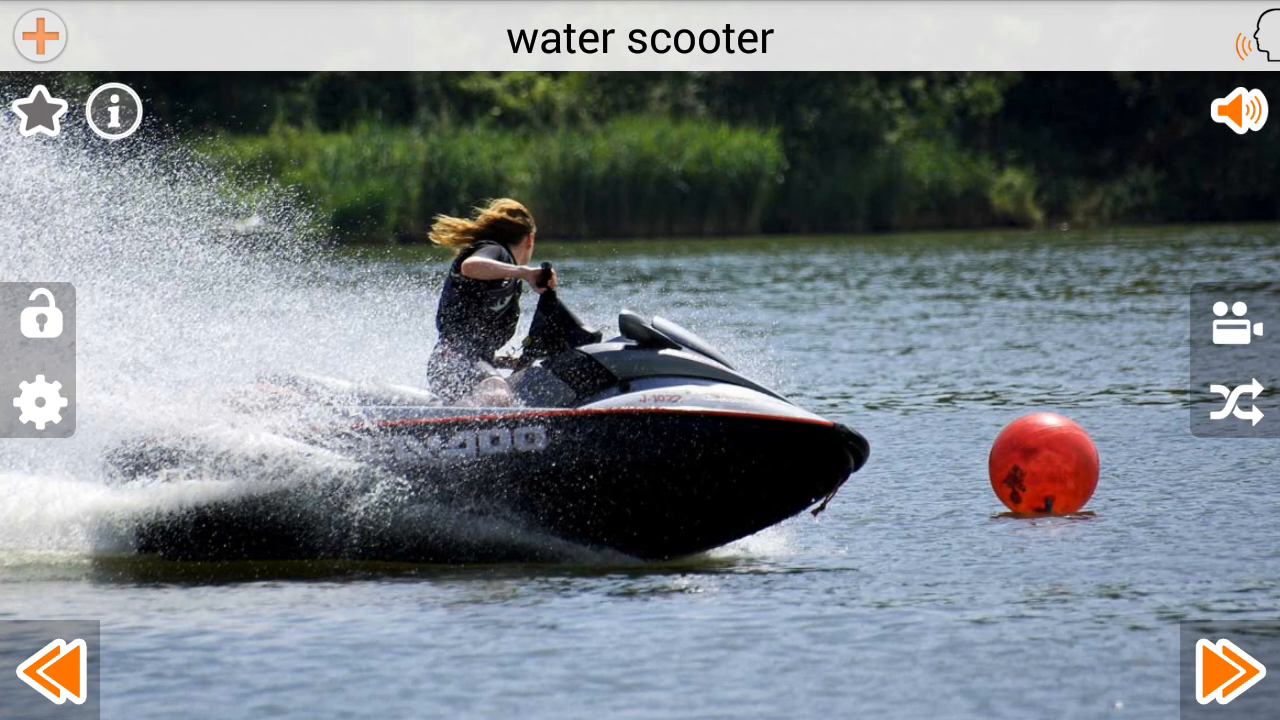
{"action": "left_click", "coordinate": [1219, 671]}
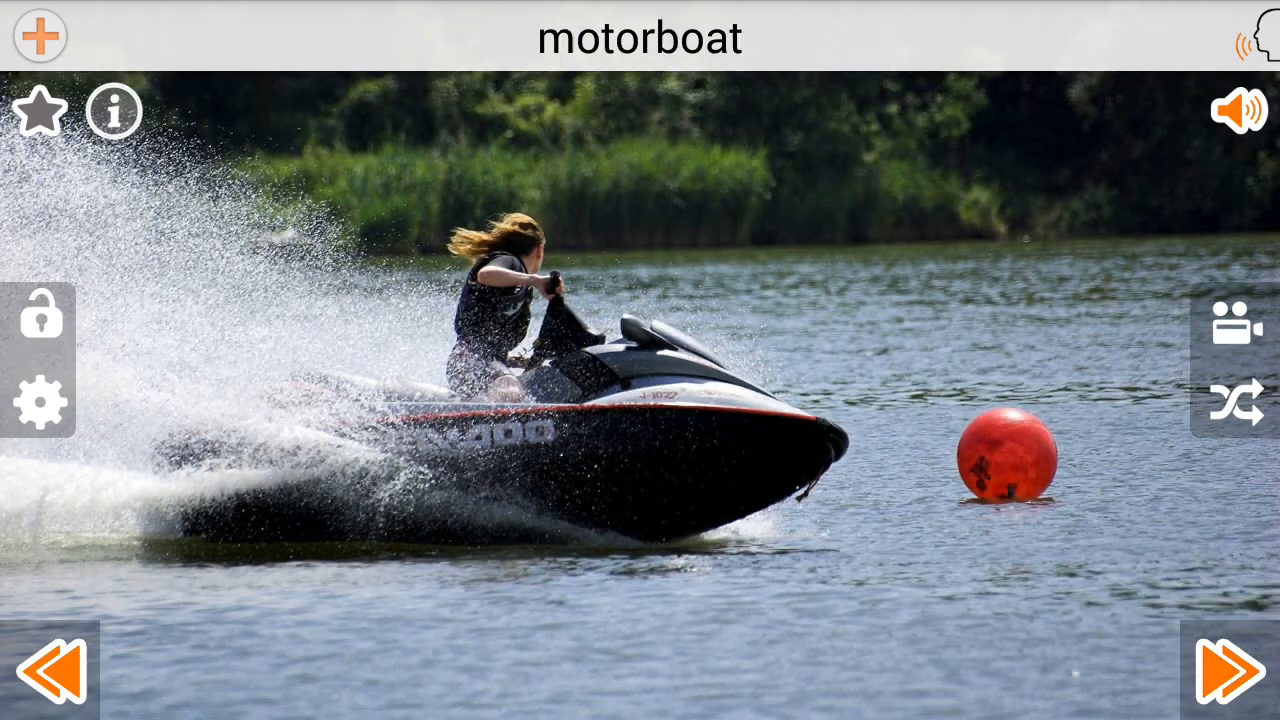
{"action": "left_click", "coordinate": [1226, 670]}
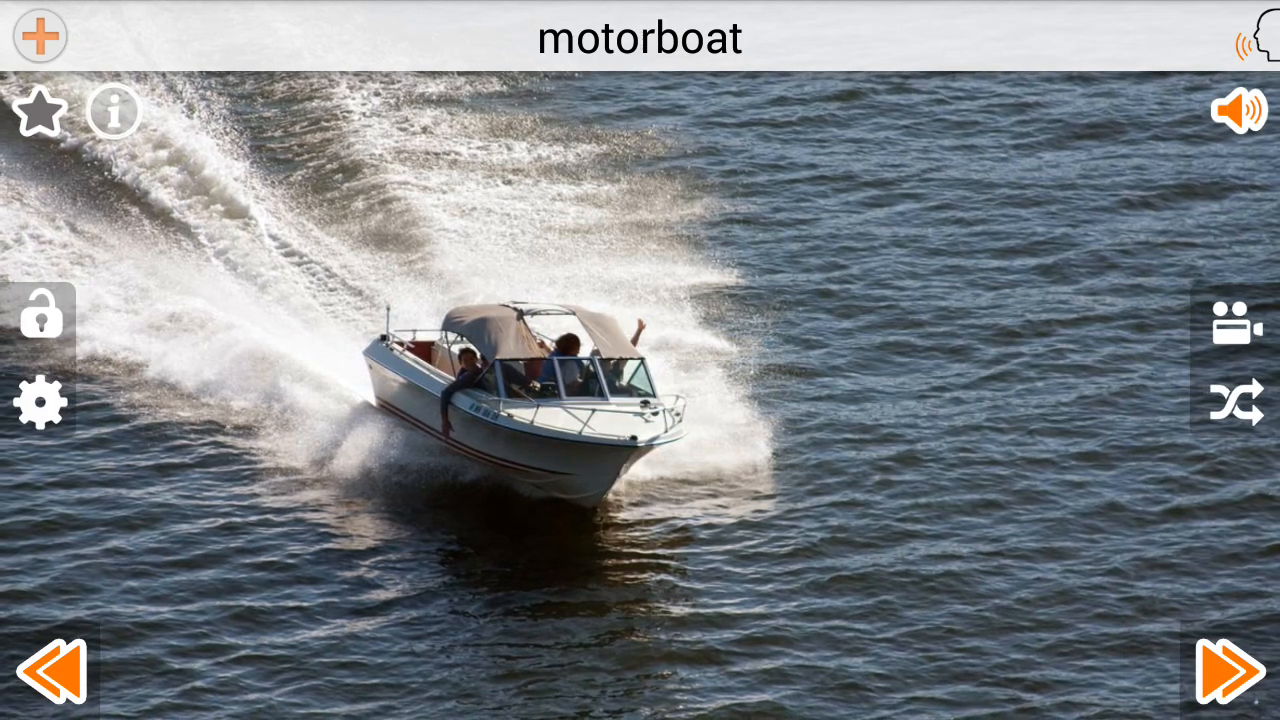
{"action": "left_click", "coordinate": [1218, 670]}
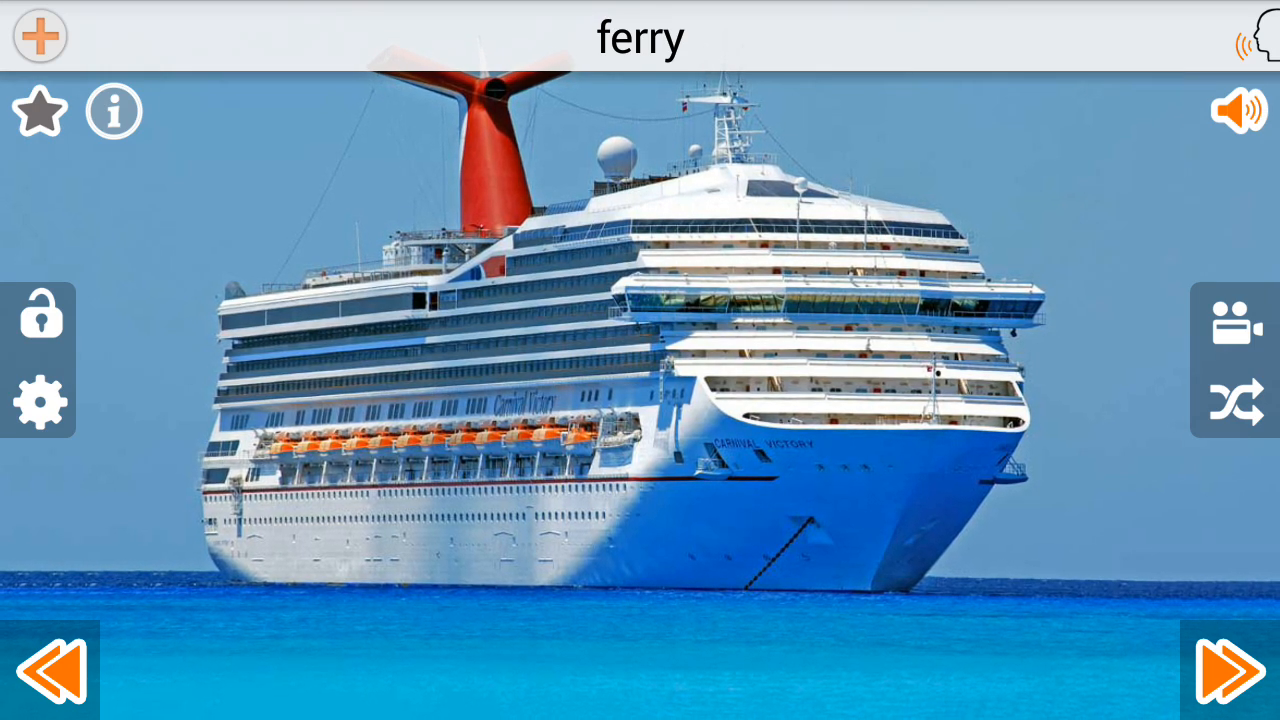
{"action": "left_click", "coordinate": [1218, 672]}
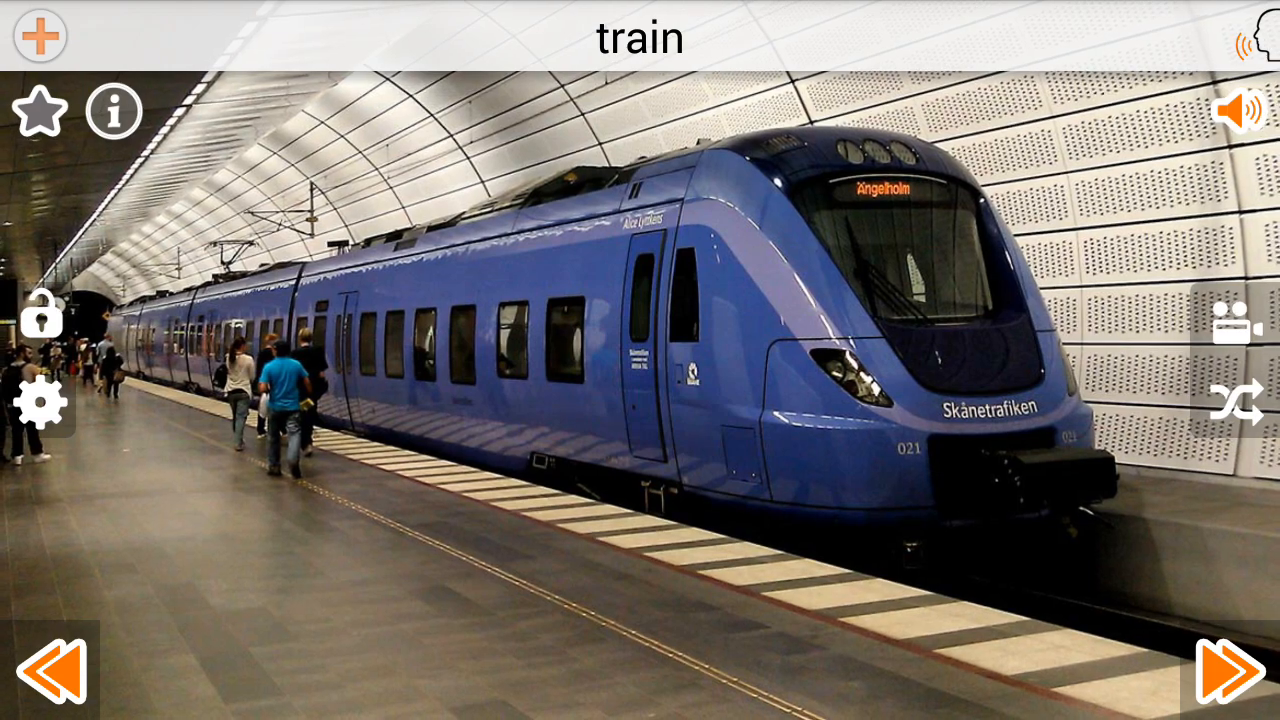
{"action": "left_click", "coordinate": [1230, 672]}
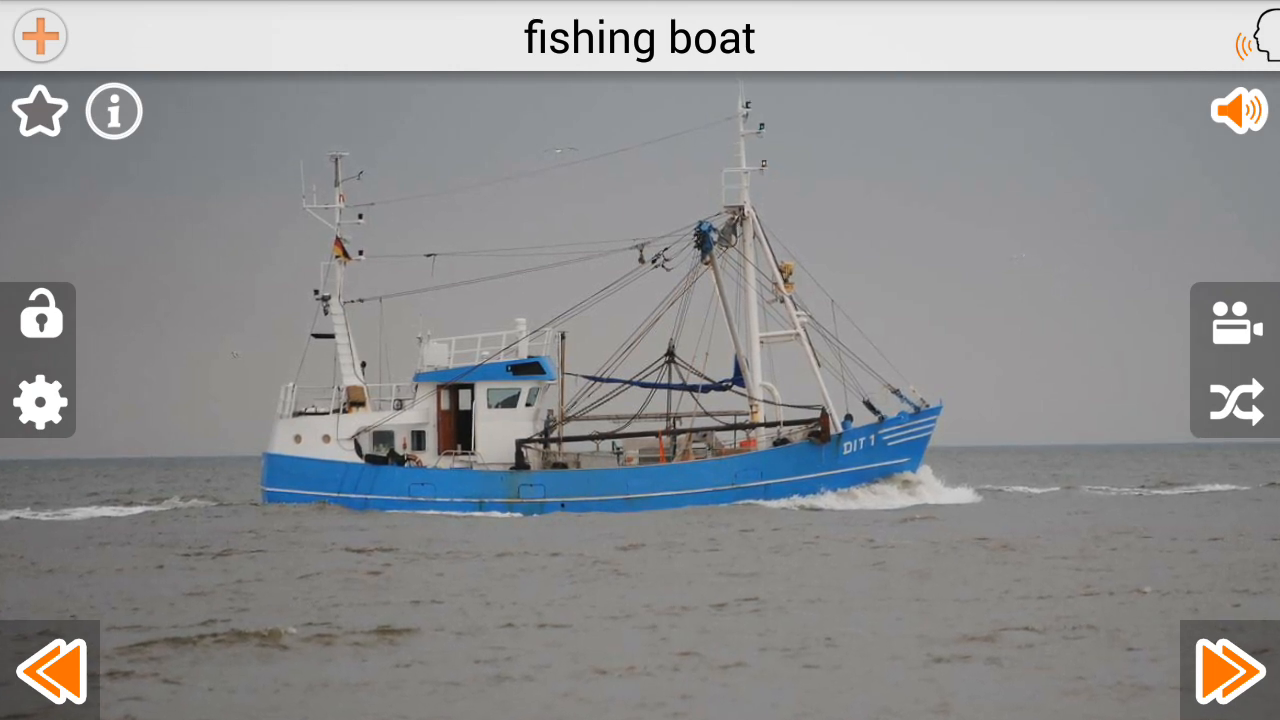
{"action": "left_click", "coordinate": [1224, 670]}
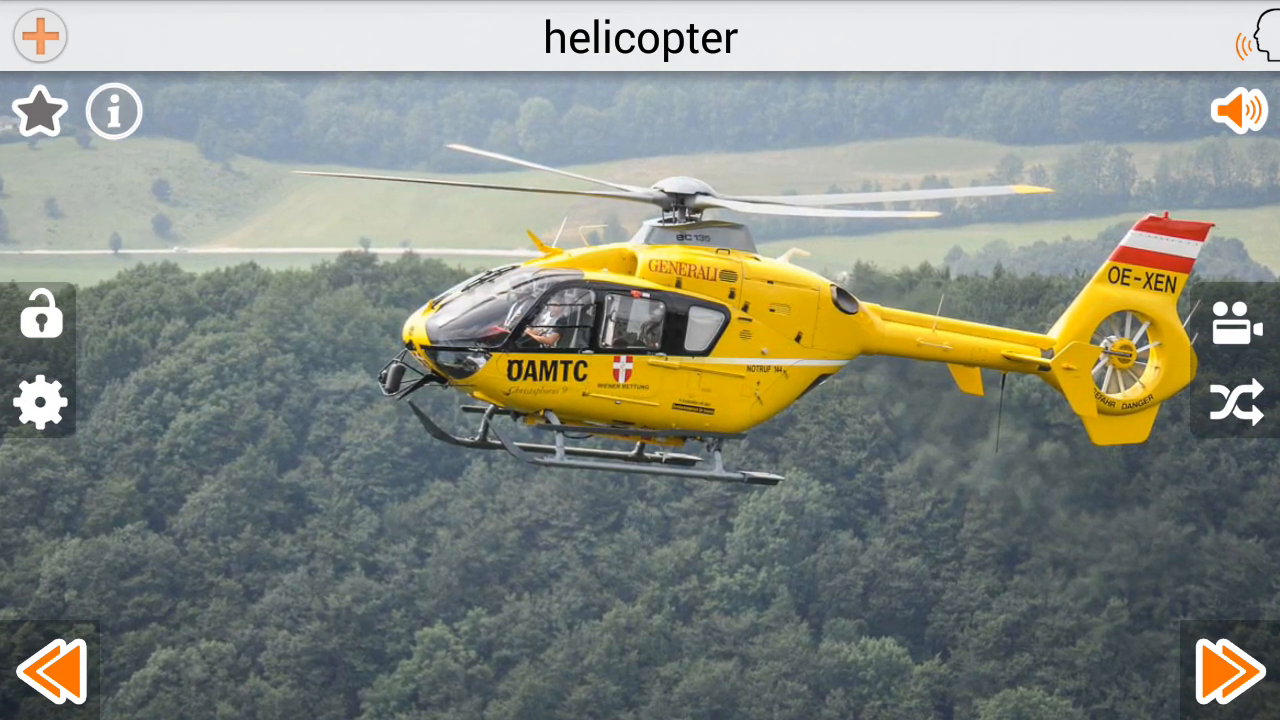
- Advance past glider, airplane, jet plane, hot air balloon and ultralight trike to sailing ship
{"action": "left_click", "coordinate": [1225, 672]}
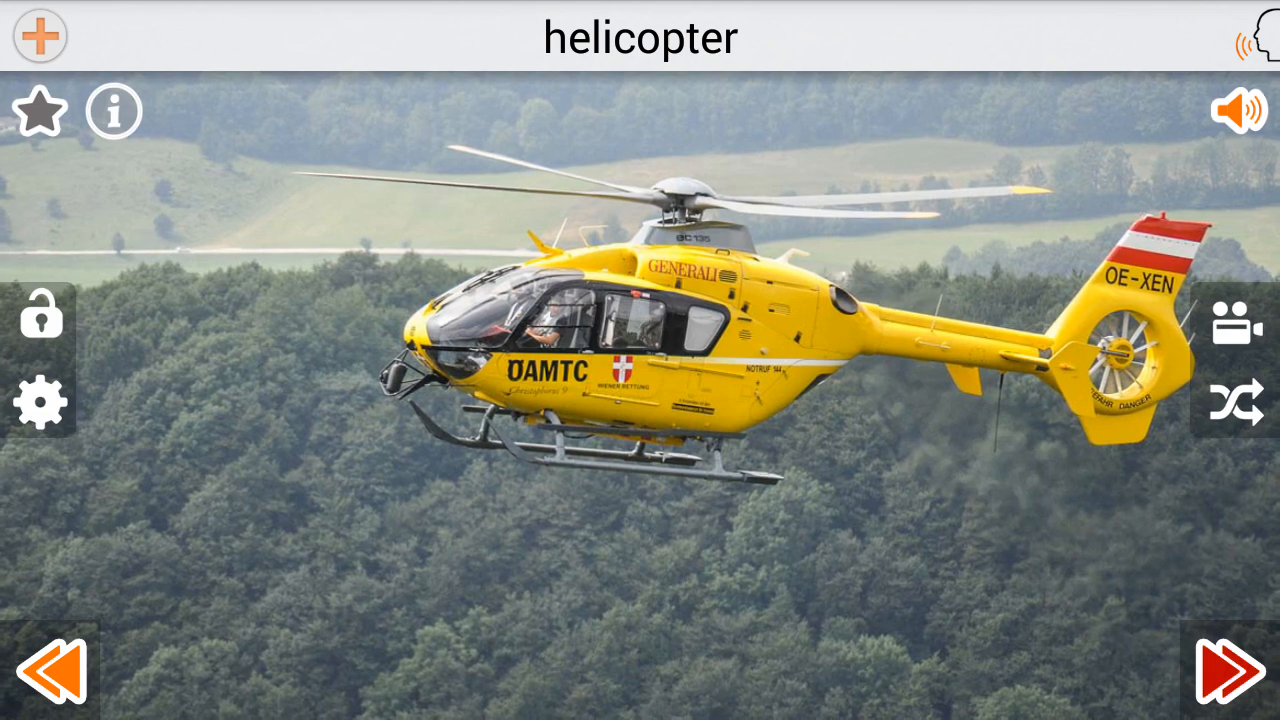
{"action": "left_click", "coordinate": [1231, 668]}
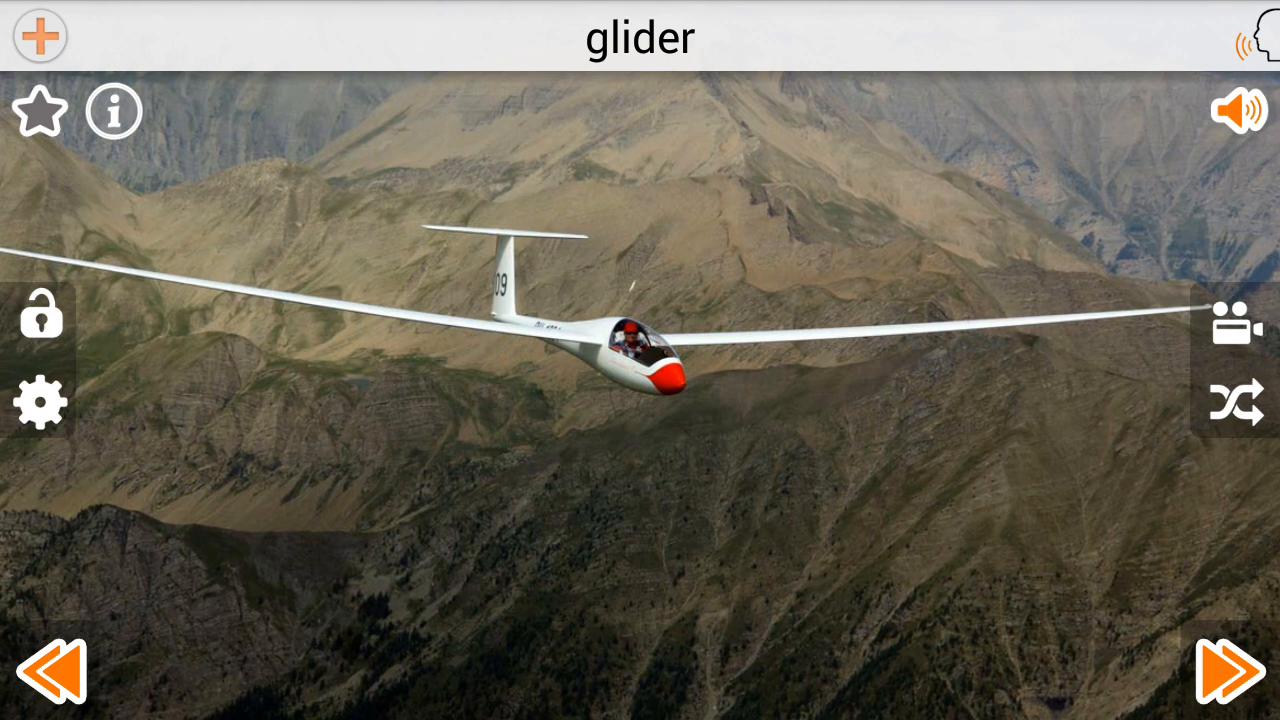
{"action": "left_click", "coordinate": [1222, 670]}
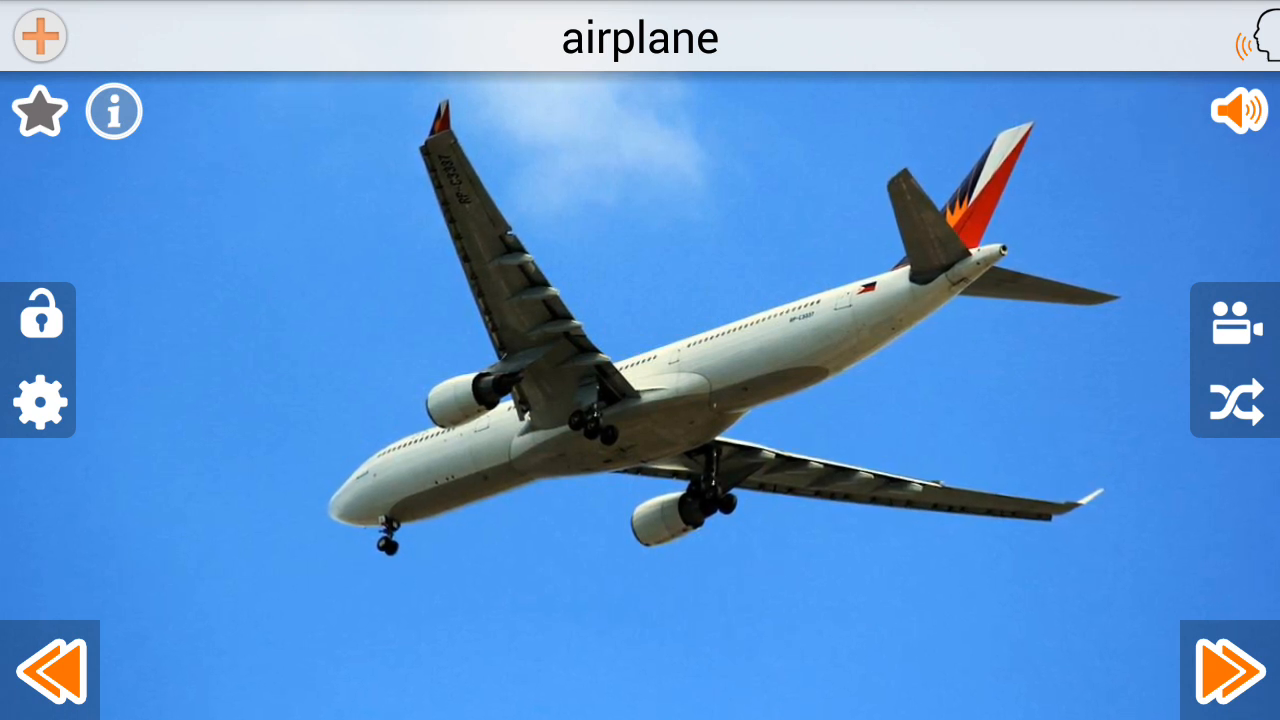
{"action": "left_click", "coordinate": [1211, 669]}
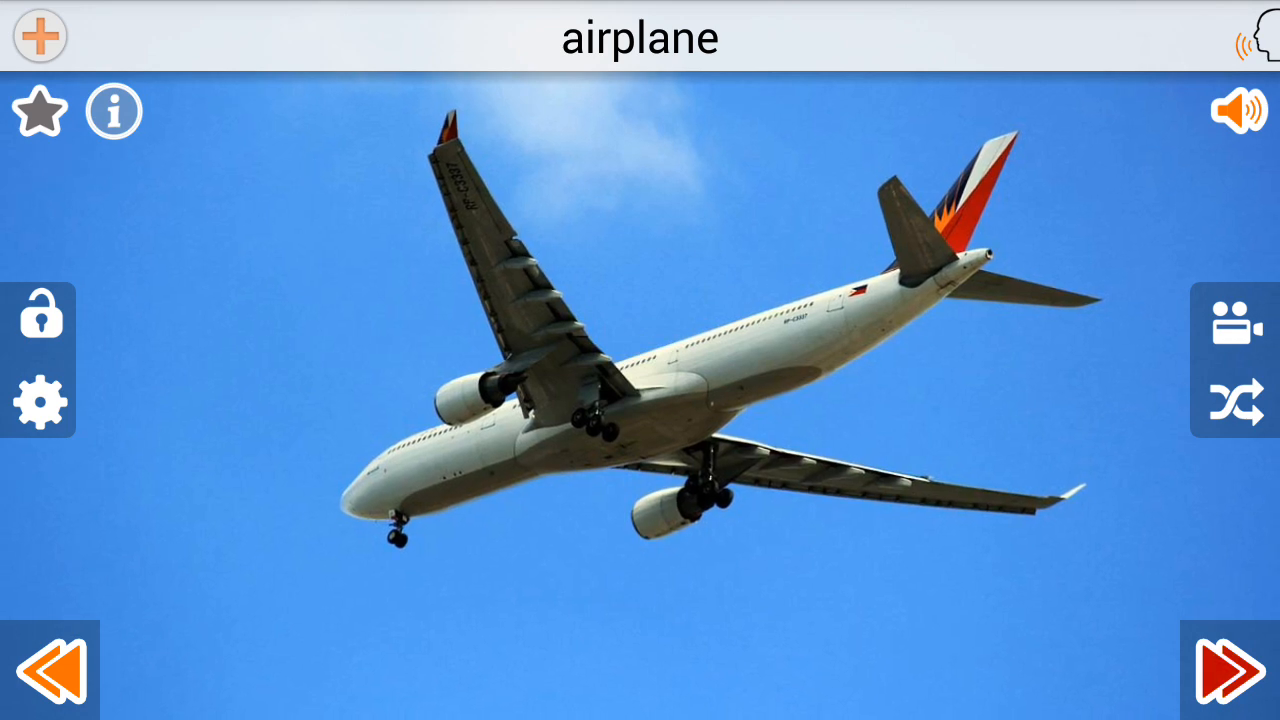
{"action": "left_click", "coordinate": [1230, 668]}
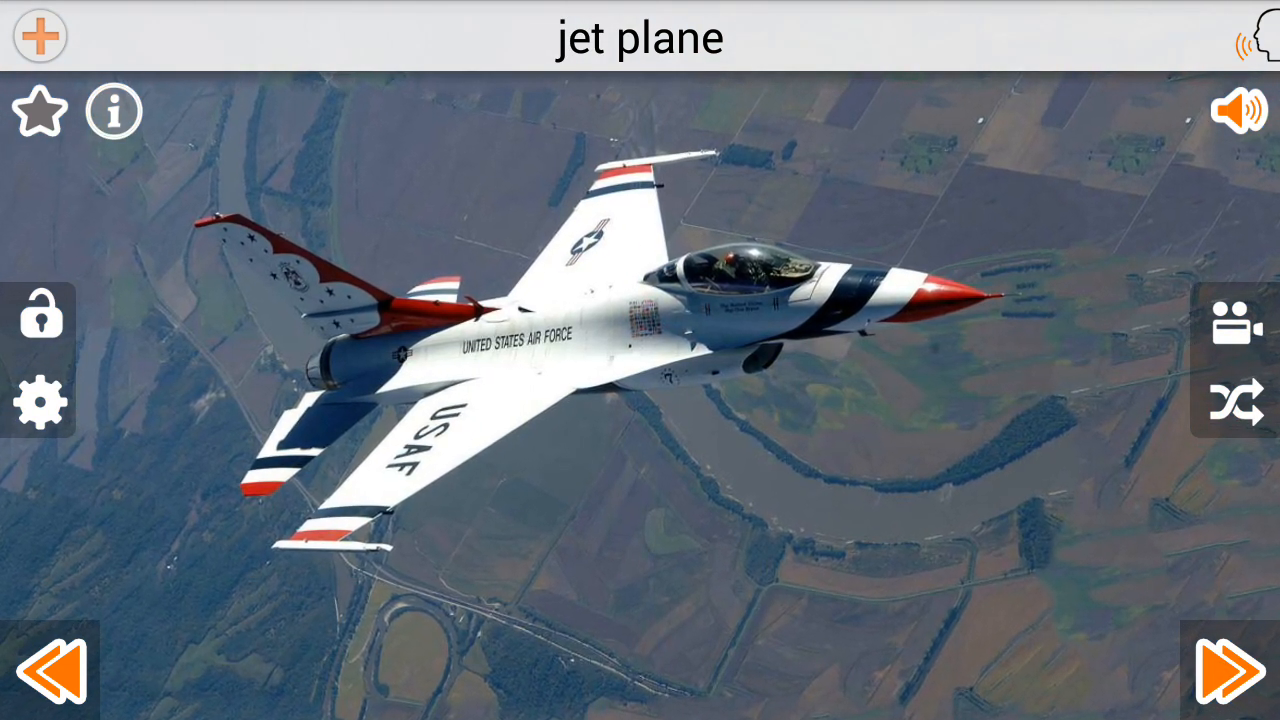
{"action": "left_click", "coordinate": [1218, 675]}
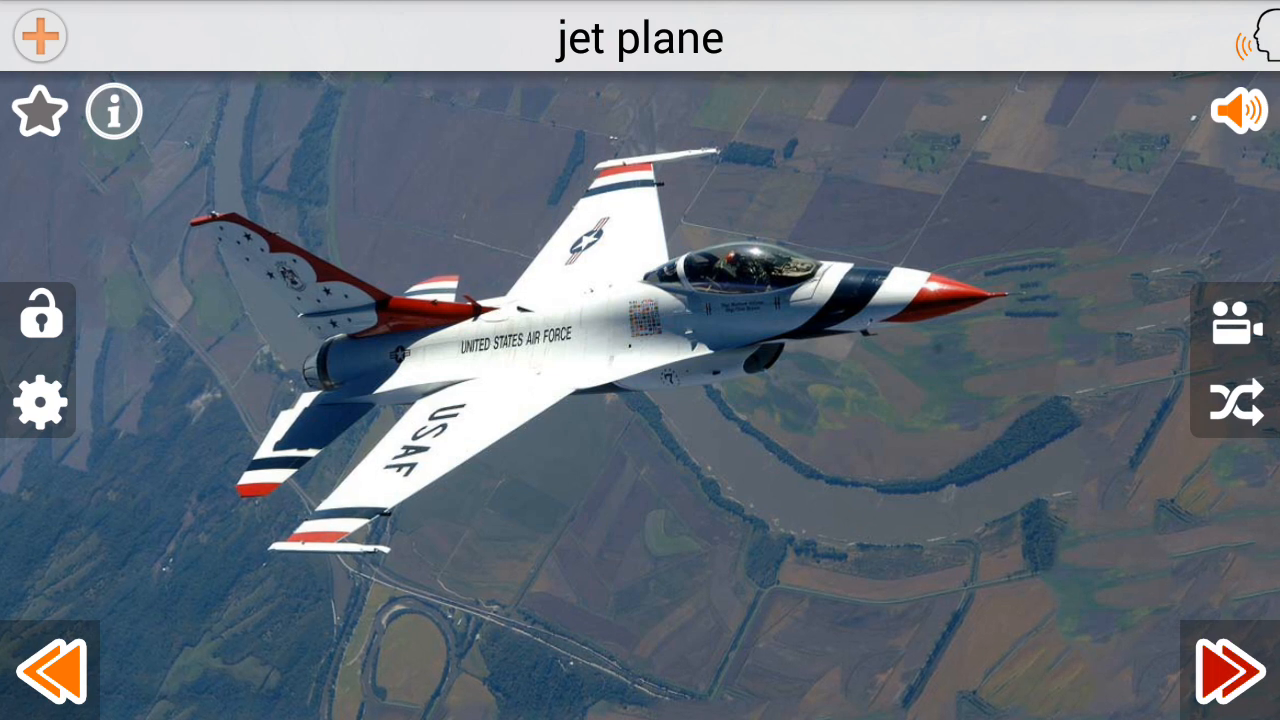
{"action": "left_click", "coordinate": [1213, 668]}
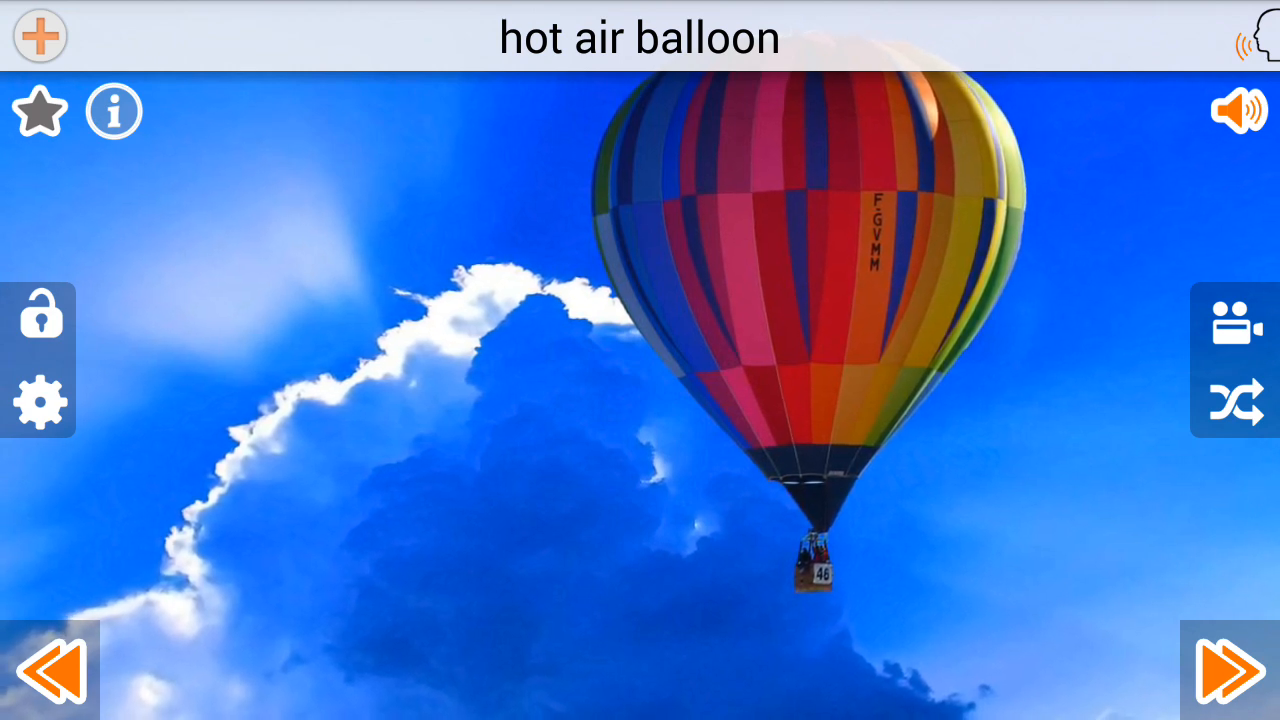
{"action": "left_click", "coordinate": [1221, 668]}
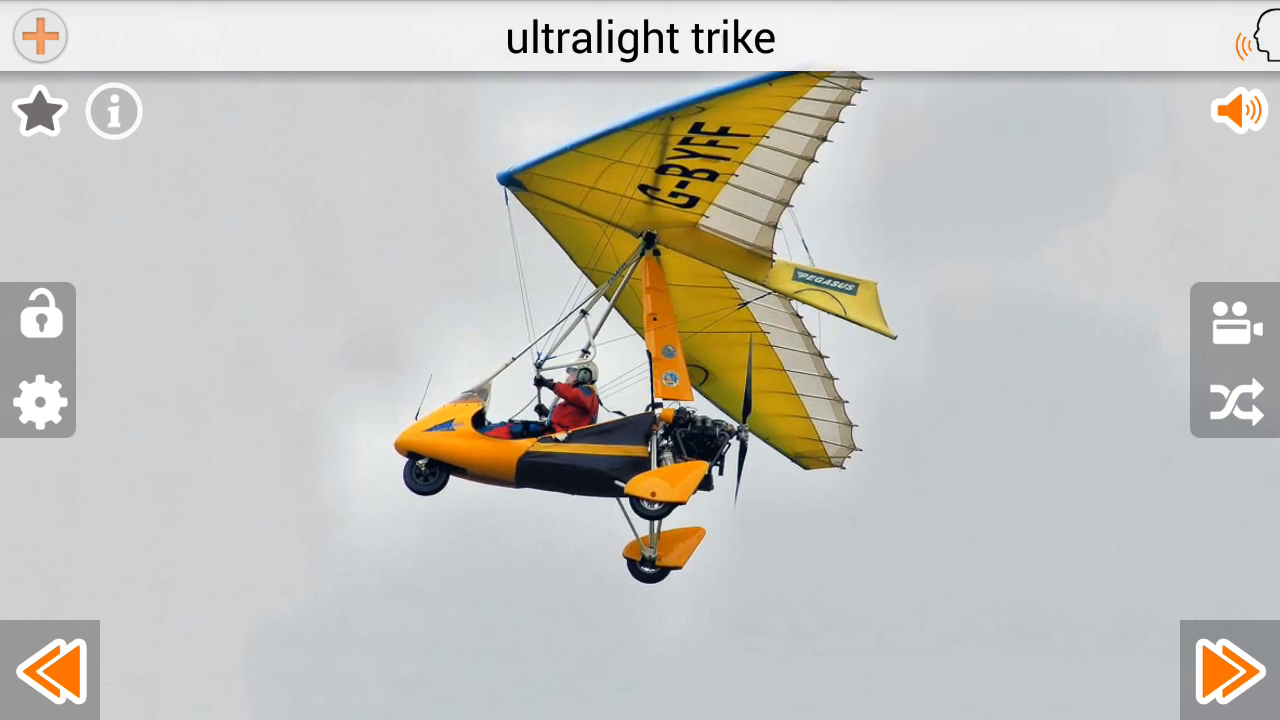
{"action": "left_click", "coordinate": [1231, 668]}
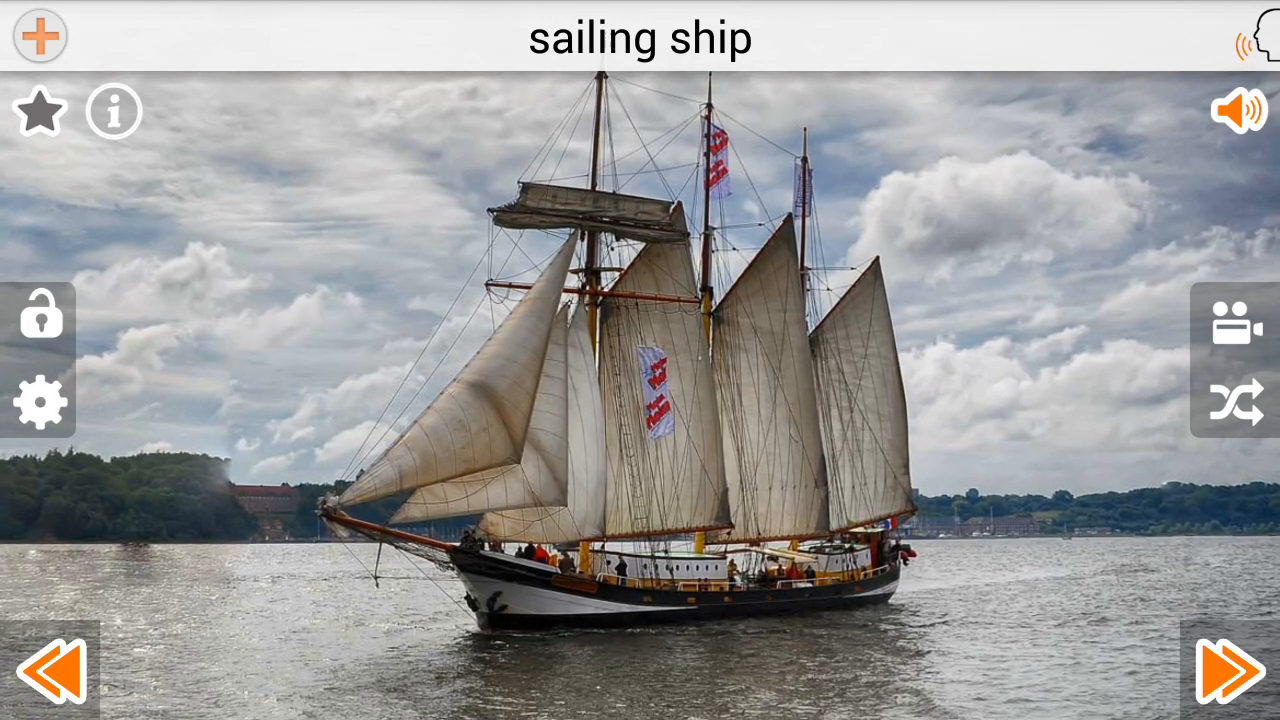
- Advance past sailboat, combine-harvester, police car, scooter, road roller, moon vehicle, truck, quad, ambulance to space shuttle
{"action": "left_click", "coordinate": [1222, 675]}
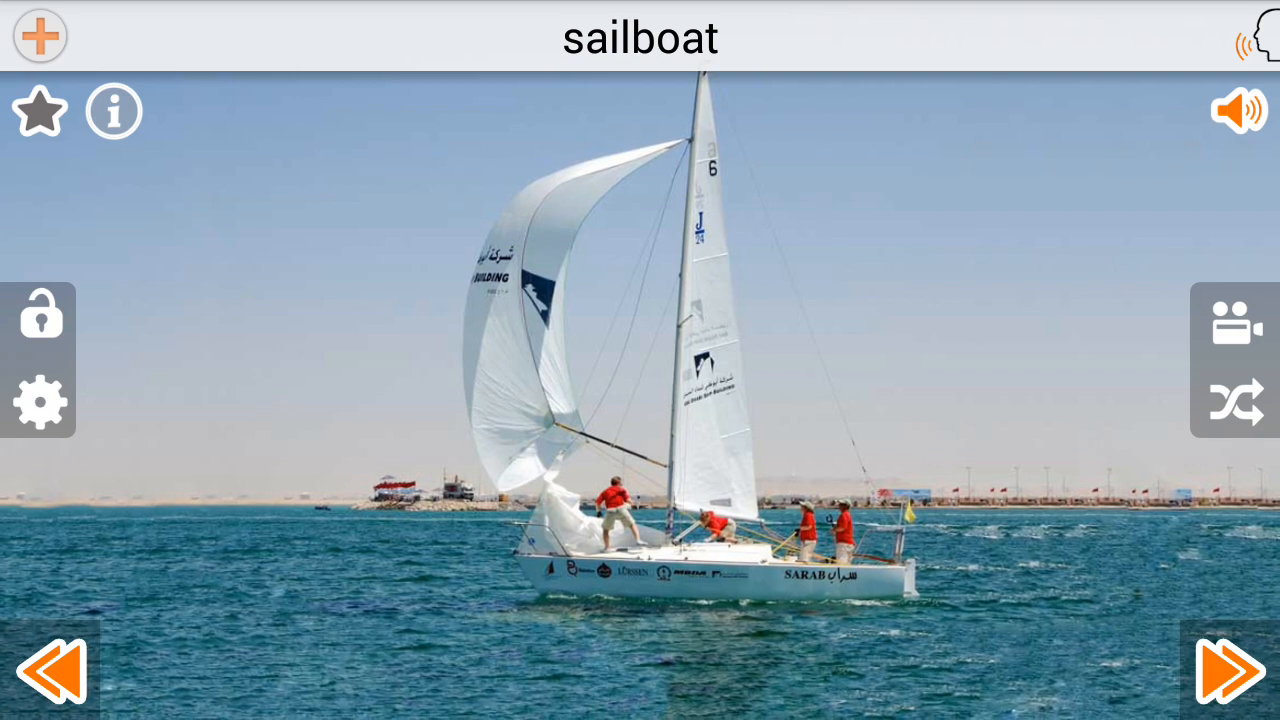
{"action": "left_click", "coordinate": [1222, 673]}
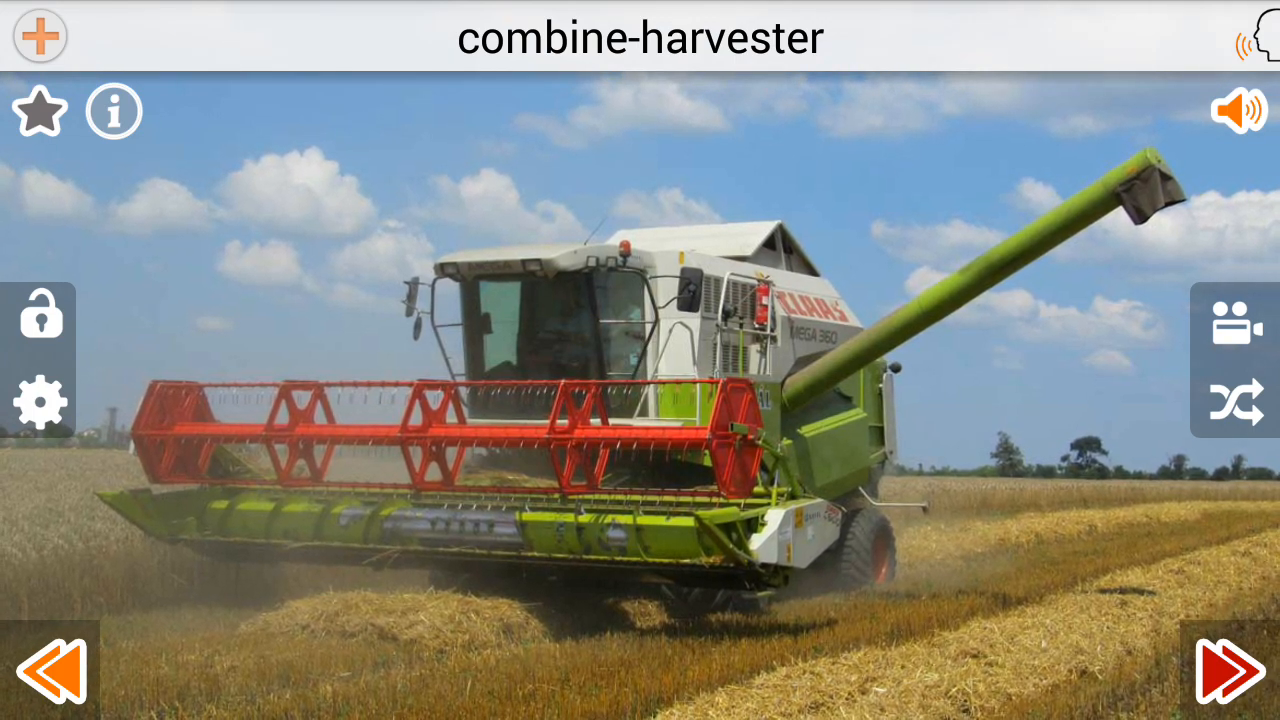
{"action": "left_click", "coordinate": [1212, 676]}
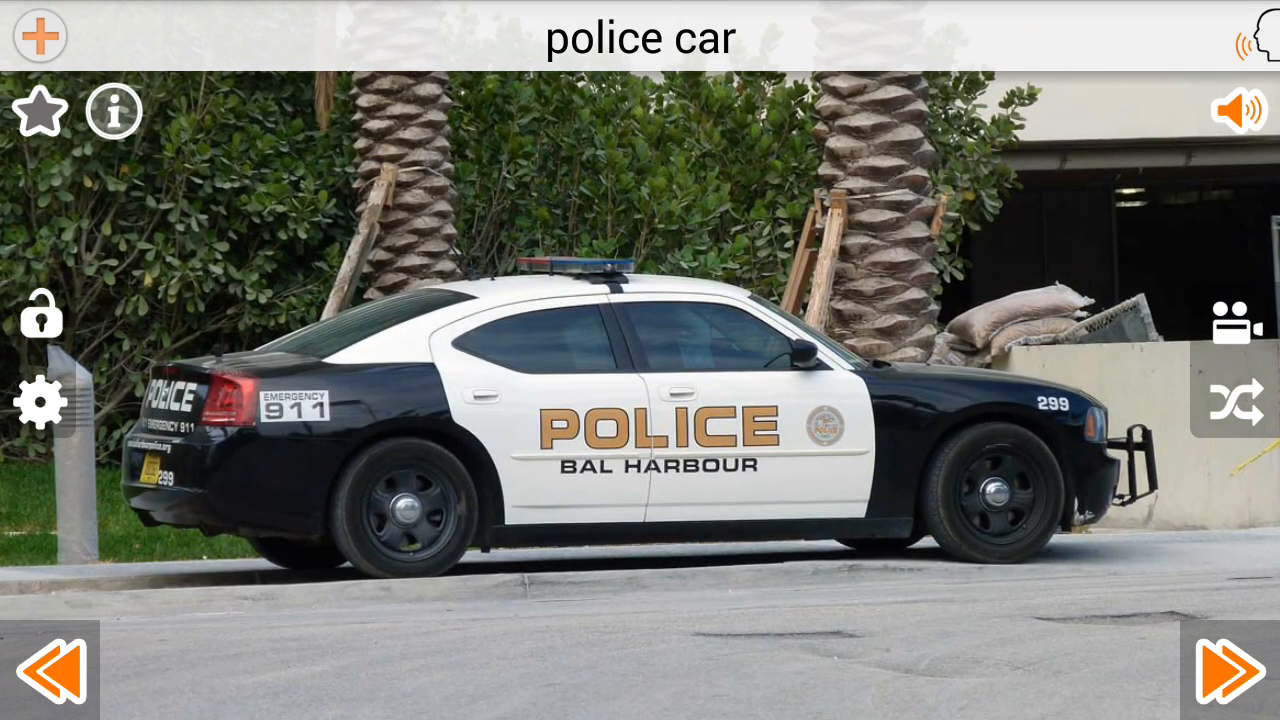
{"action": "left_click", "coordinate": [1211, 673]}
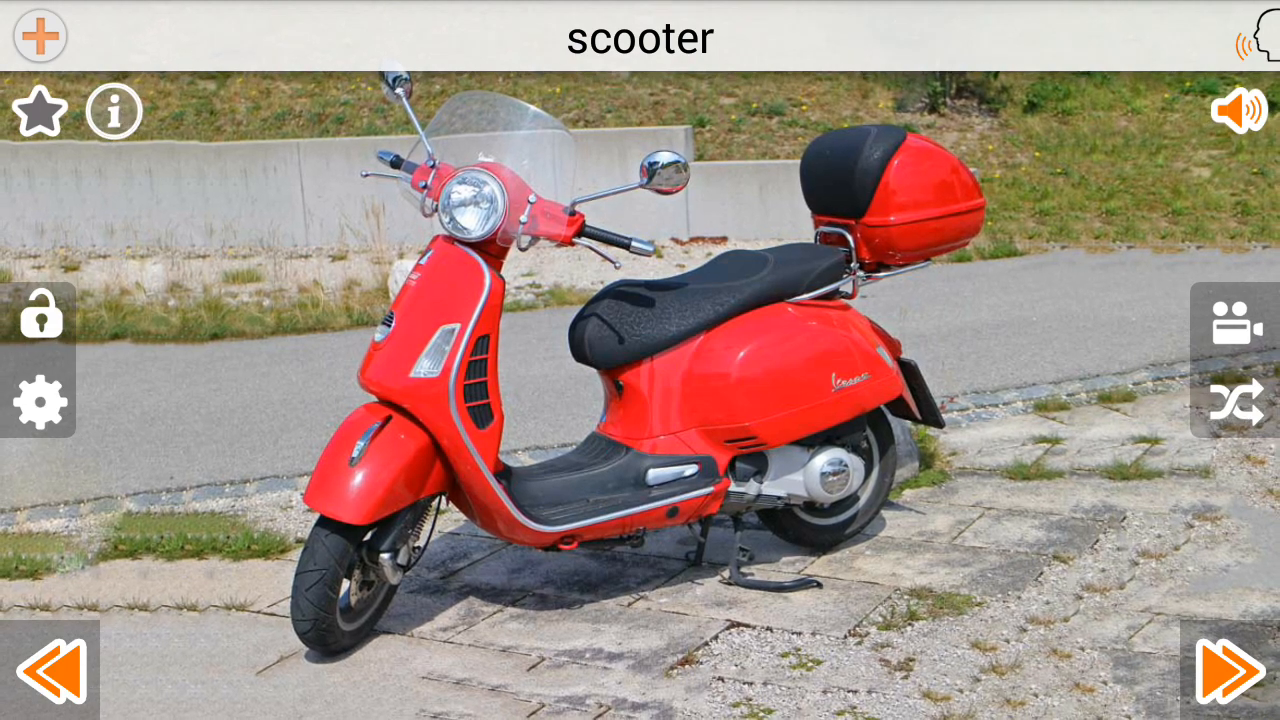
{"action": "left_click", "coordinate": [1221, 672]}
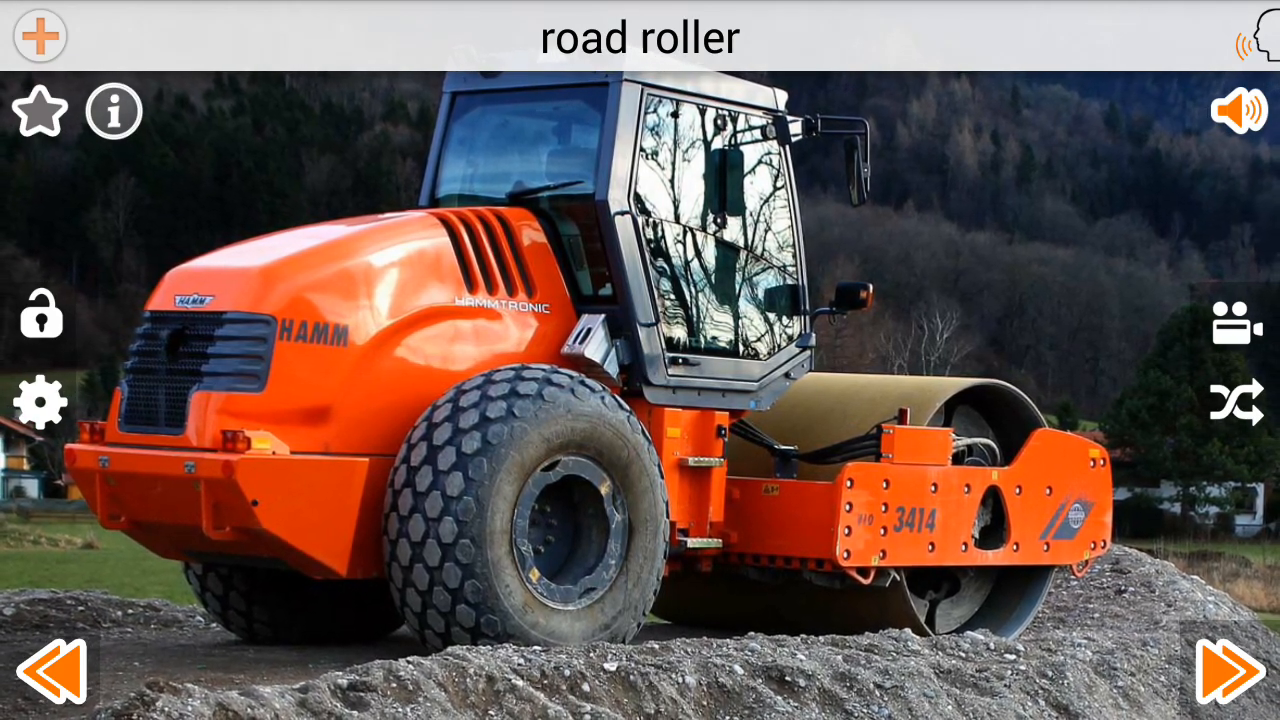
{"action": "left_click", "coordinate": [1219, 673]}
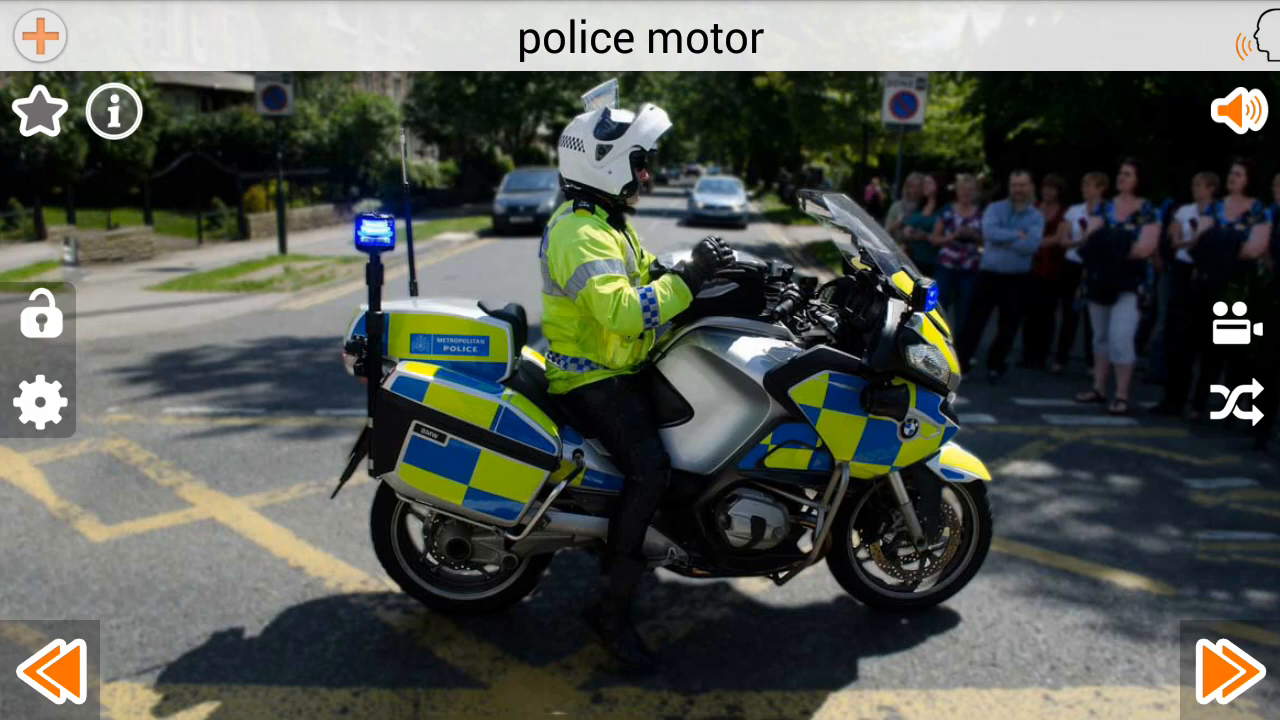
{"action": "left_click", "coordinate": [1224, 675]}
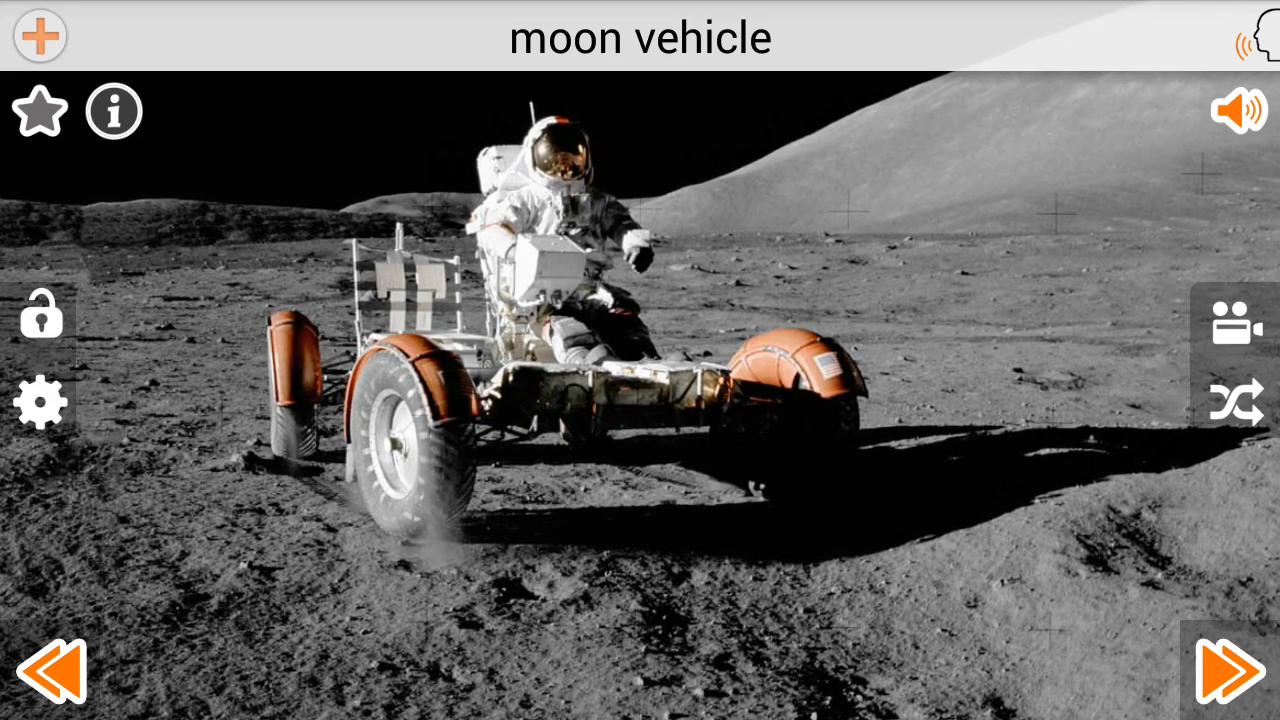
{"action": "left_click", "coordinate": [1219, 672]}
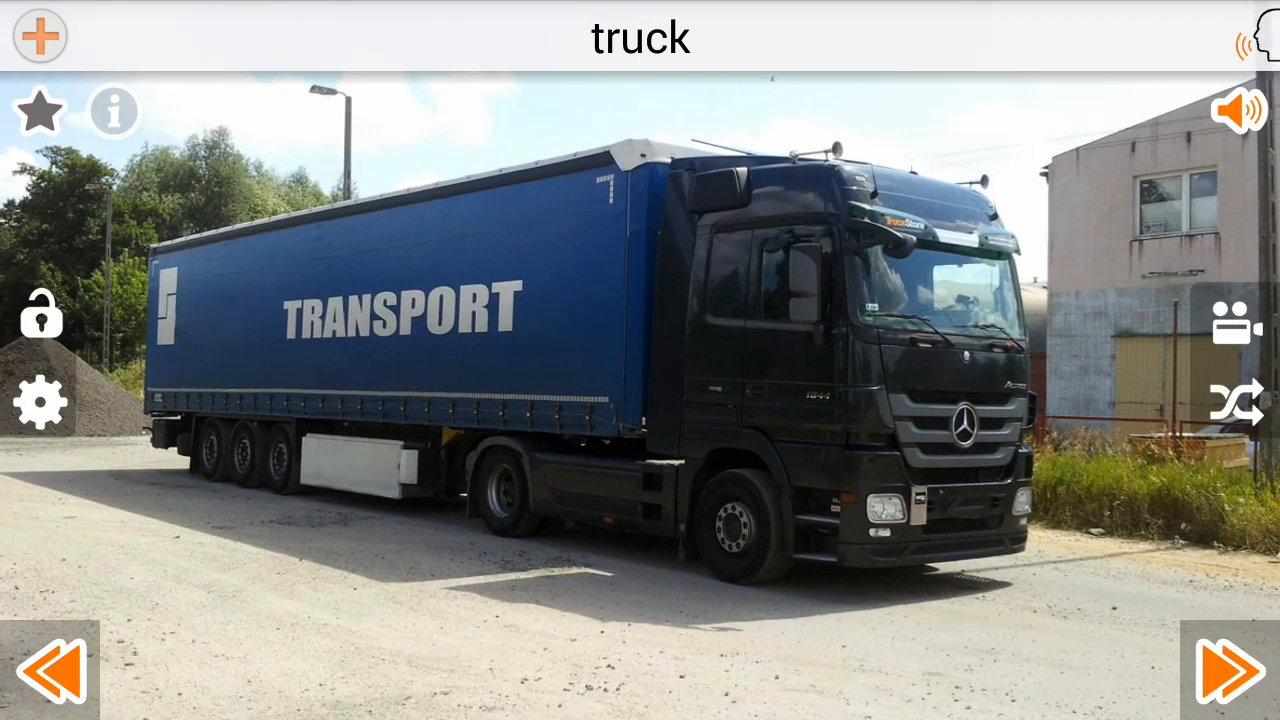
{"action": "left_click", "coordinate": [1227, 668]}
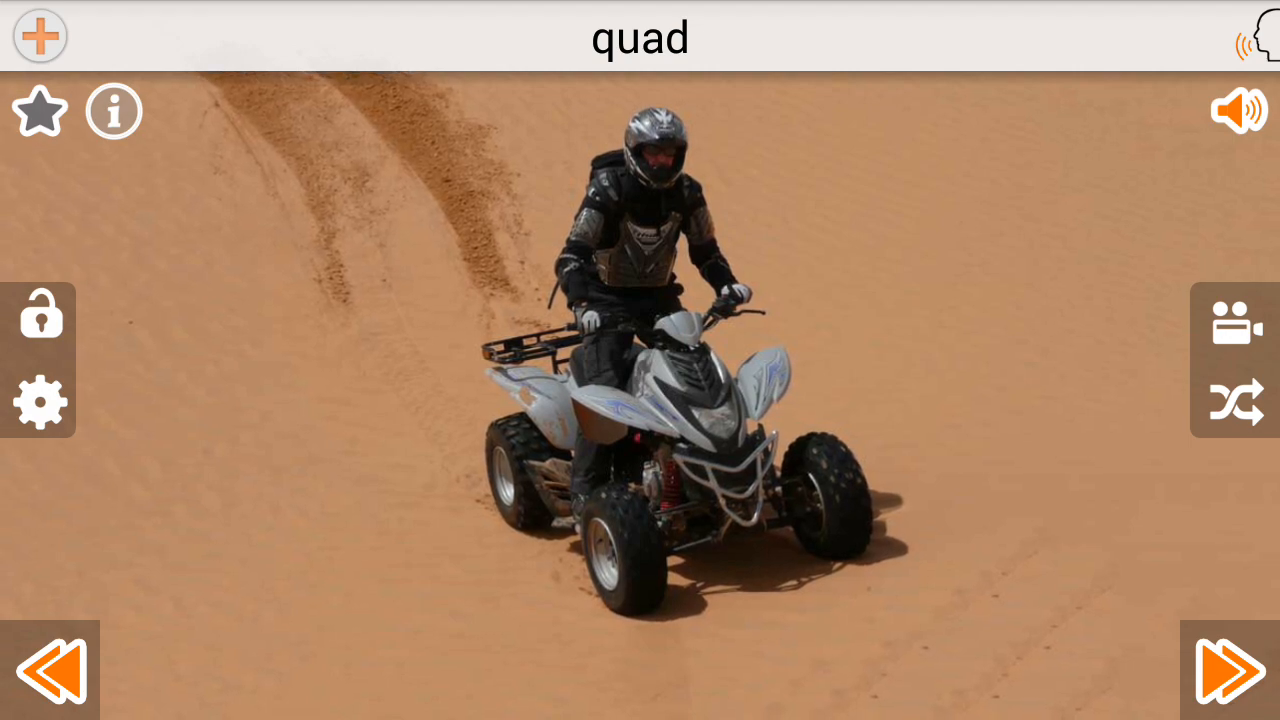
{"action": "left_click", "coordinate": [1214, 669]}
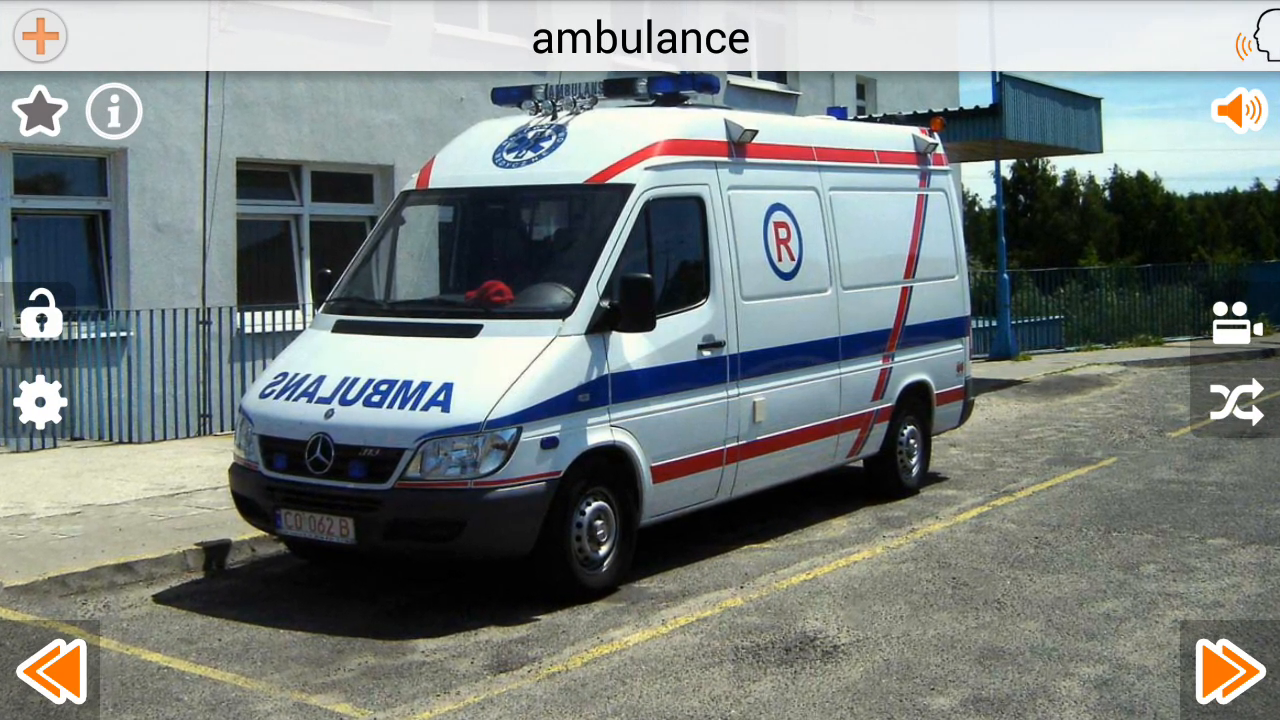
{"action": "left_click", "coordinate": [1217, 674]}
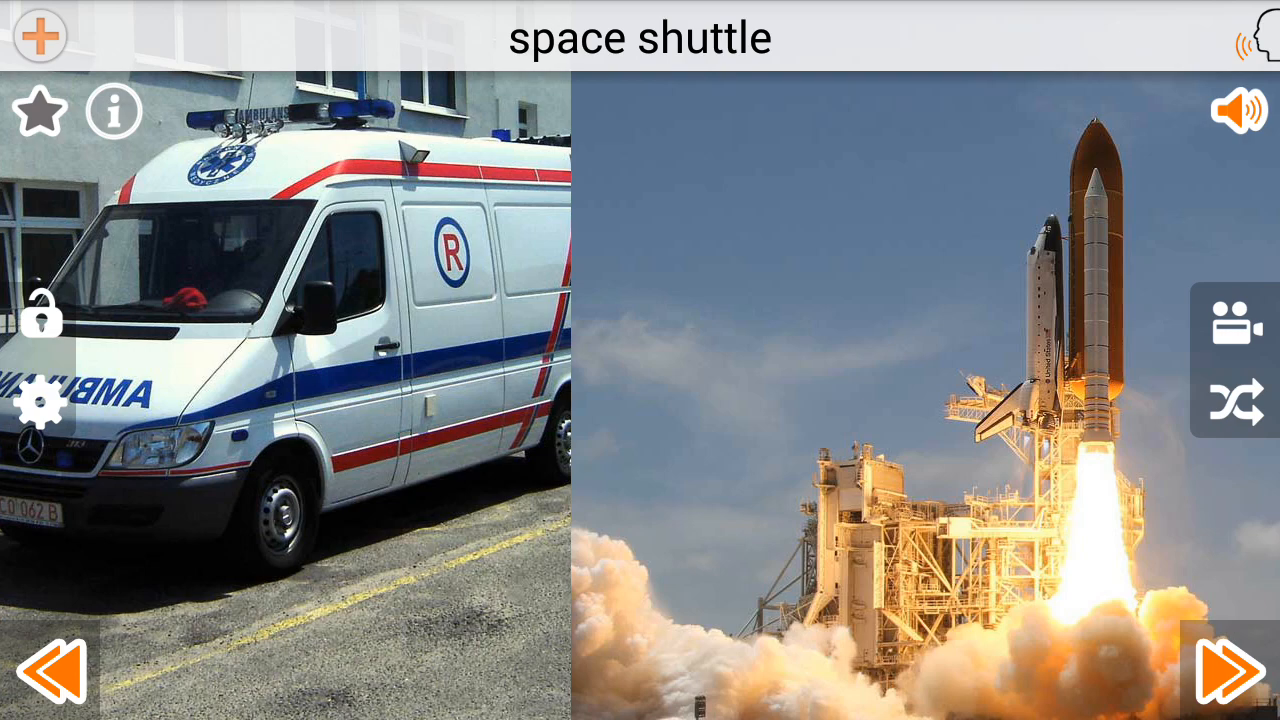
- Advance from space shuttle past space station, dog sled, snowmobile and submarine to sleigh
{"action": "left_click", "coordinate": [1210, 670]}
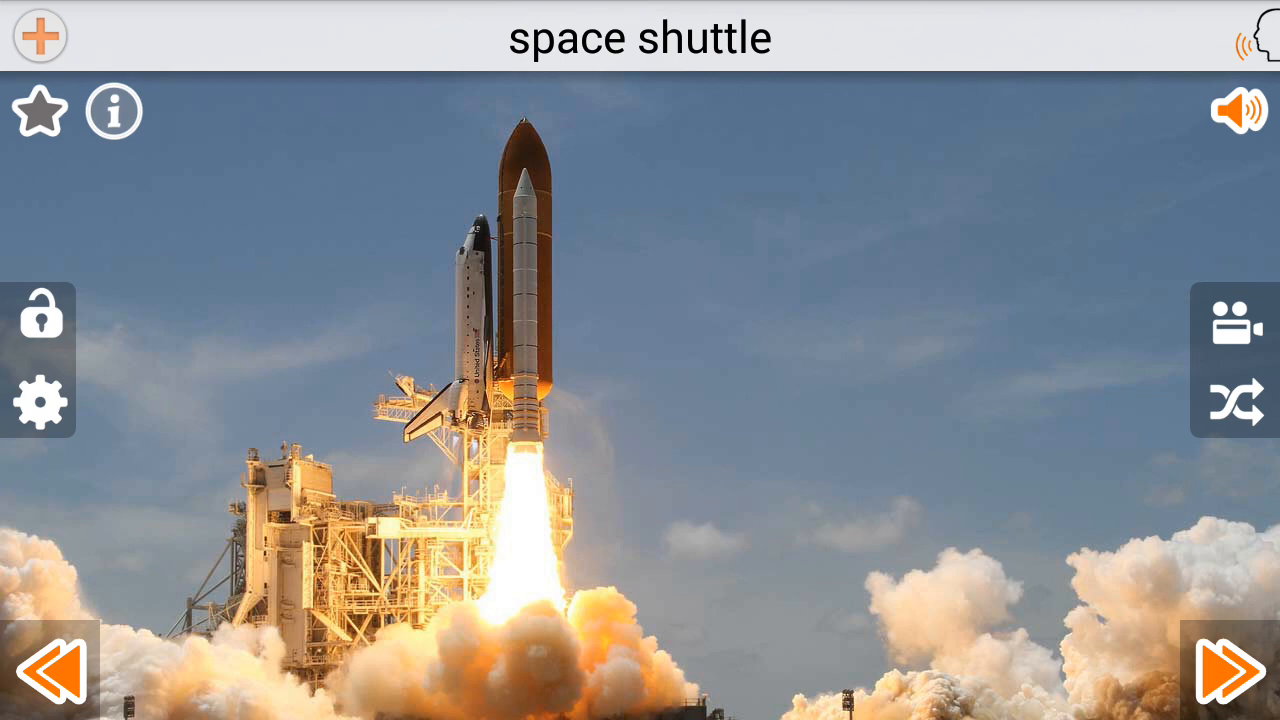
{"action": "left_click", "coordinate": [1228, 671]}
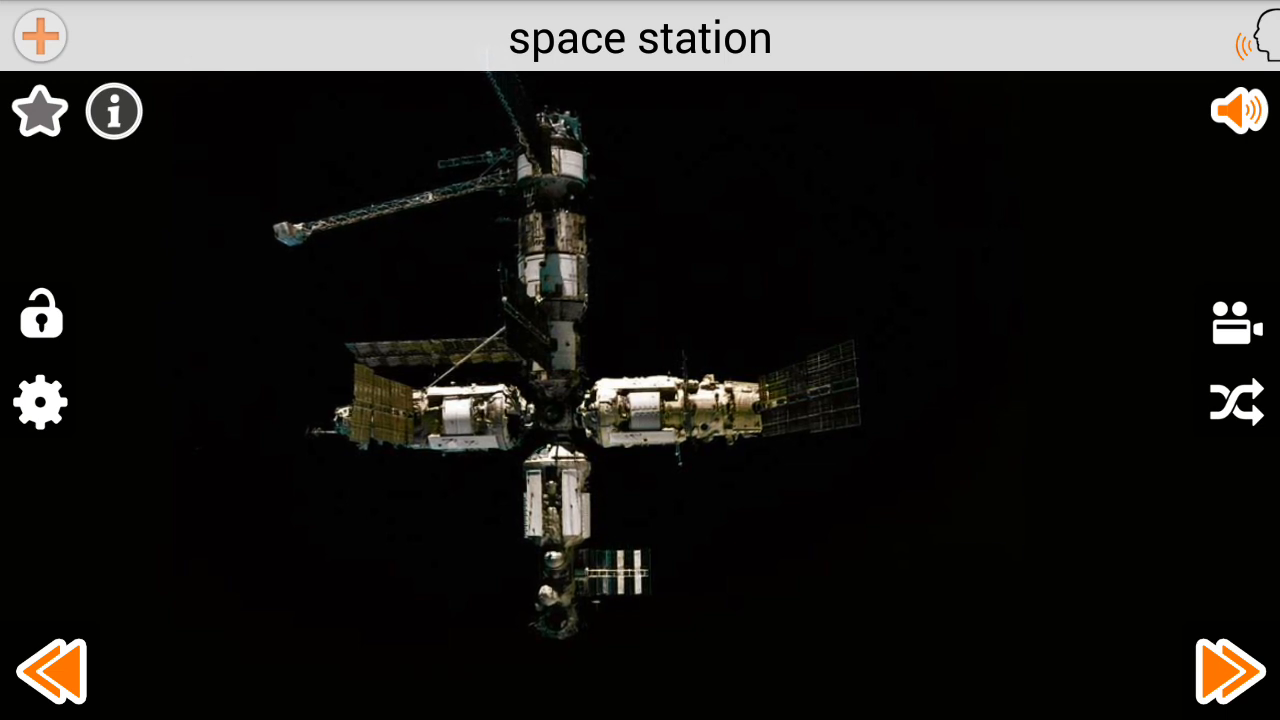
{"action": "left_click", "coordinate": [1228, 670]}
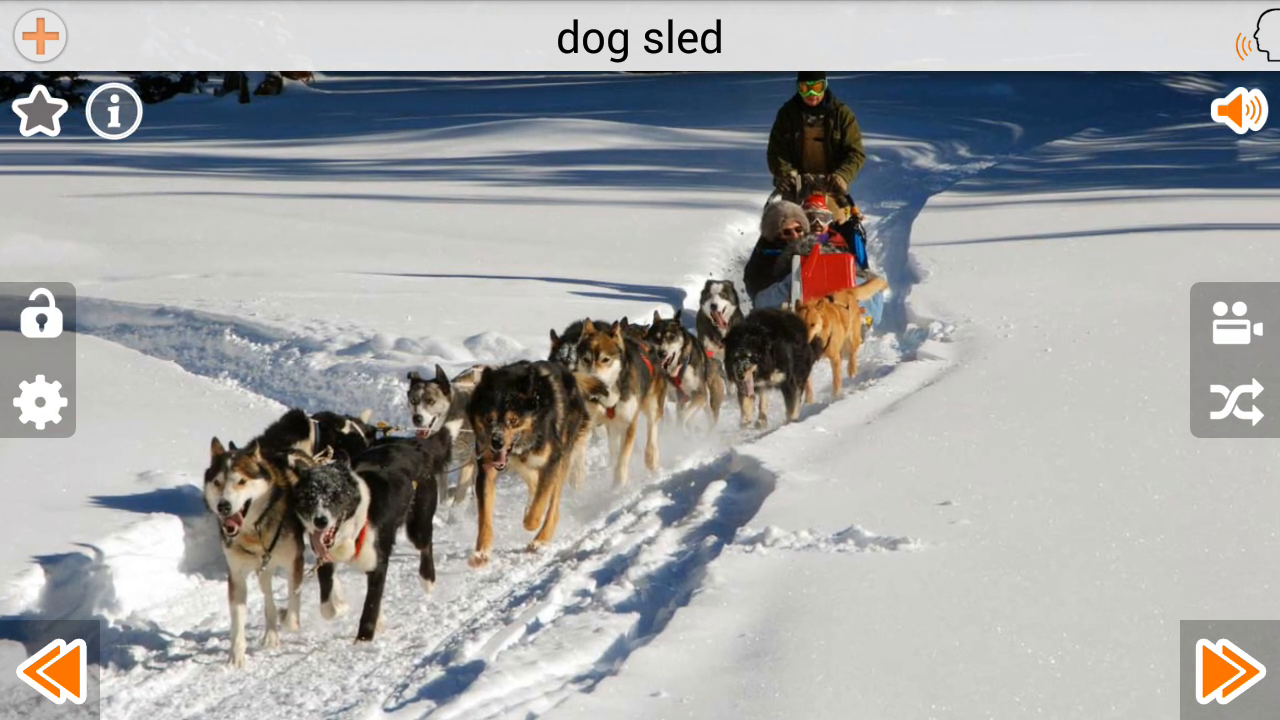
{"action": "left_click", "coordinate": [1228, 672]}
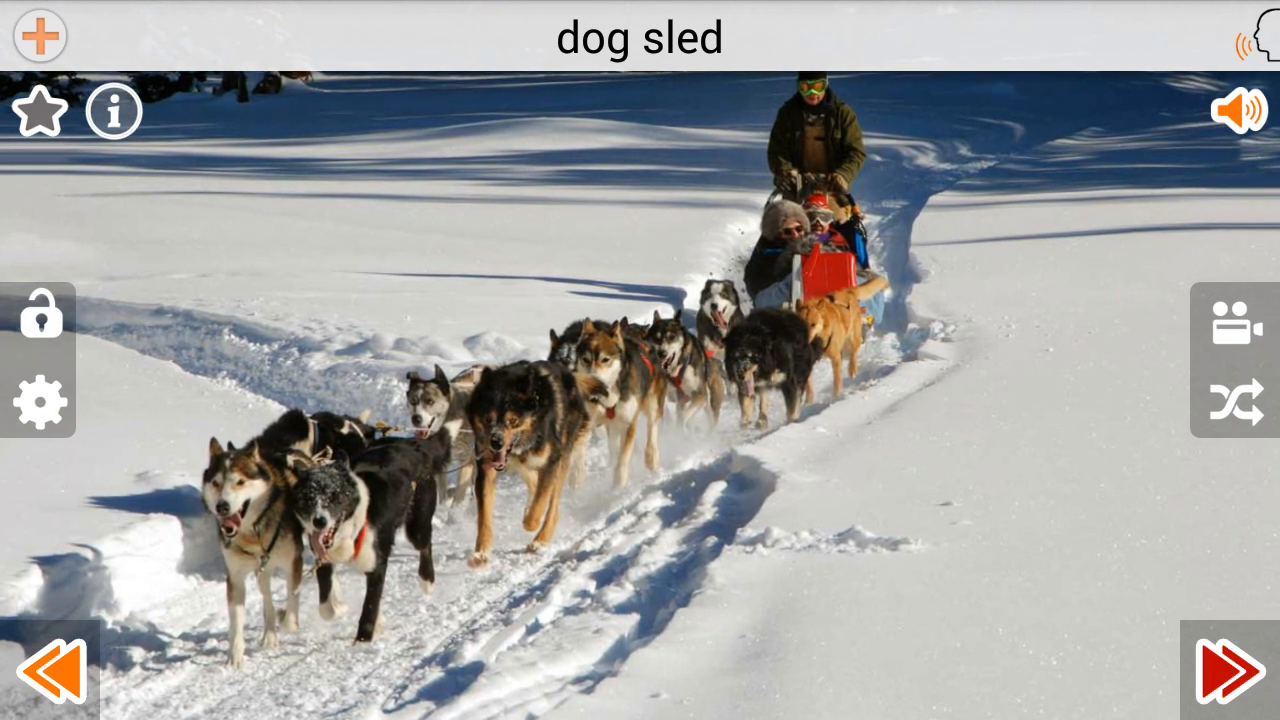
{"action": "left_click", "coordinate": [1231, 670]}
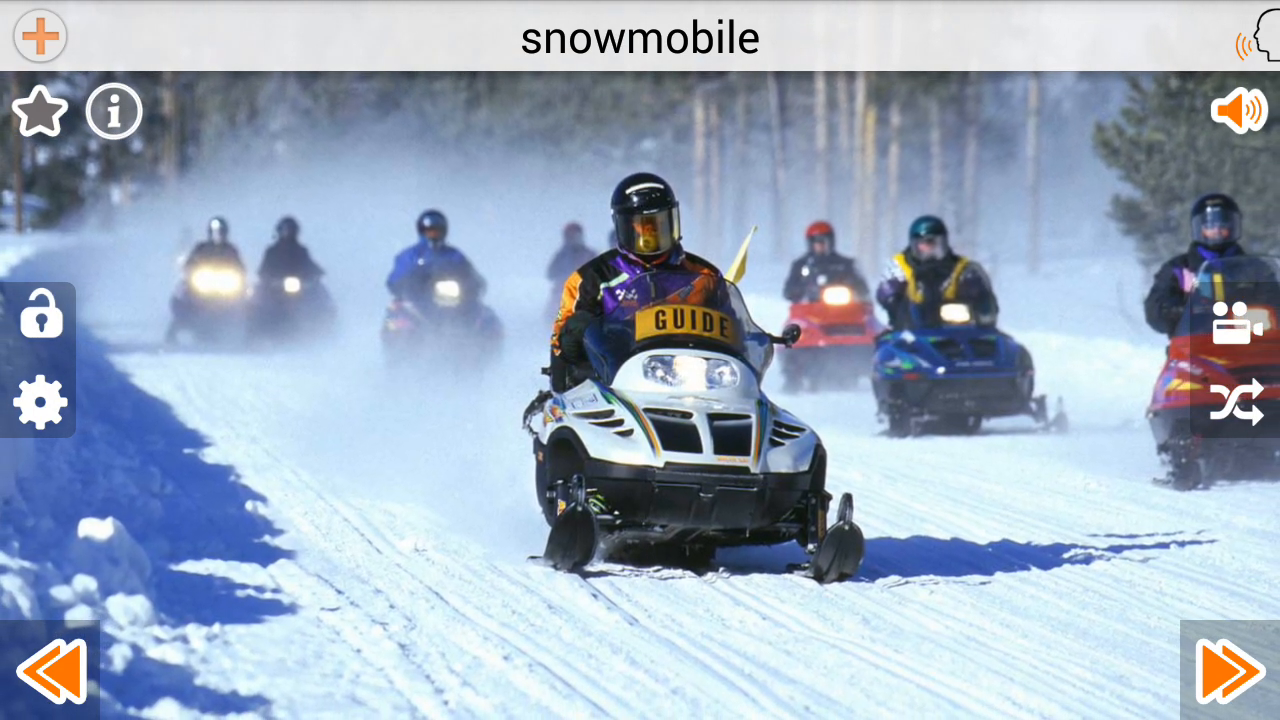
{"action": "left_click", "coordinate": [1231, 670]}
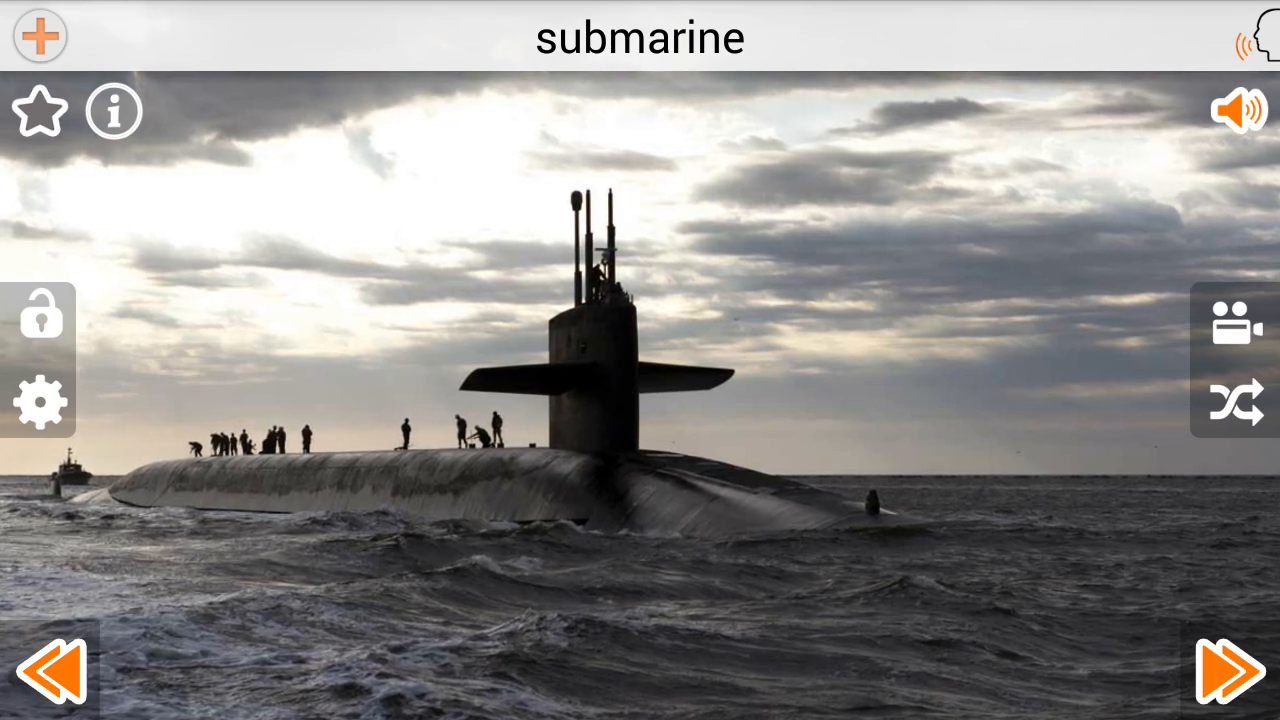
{"action": "left_click", "coordinate": [1216, 671]}
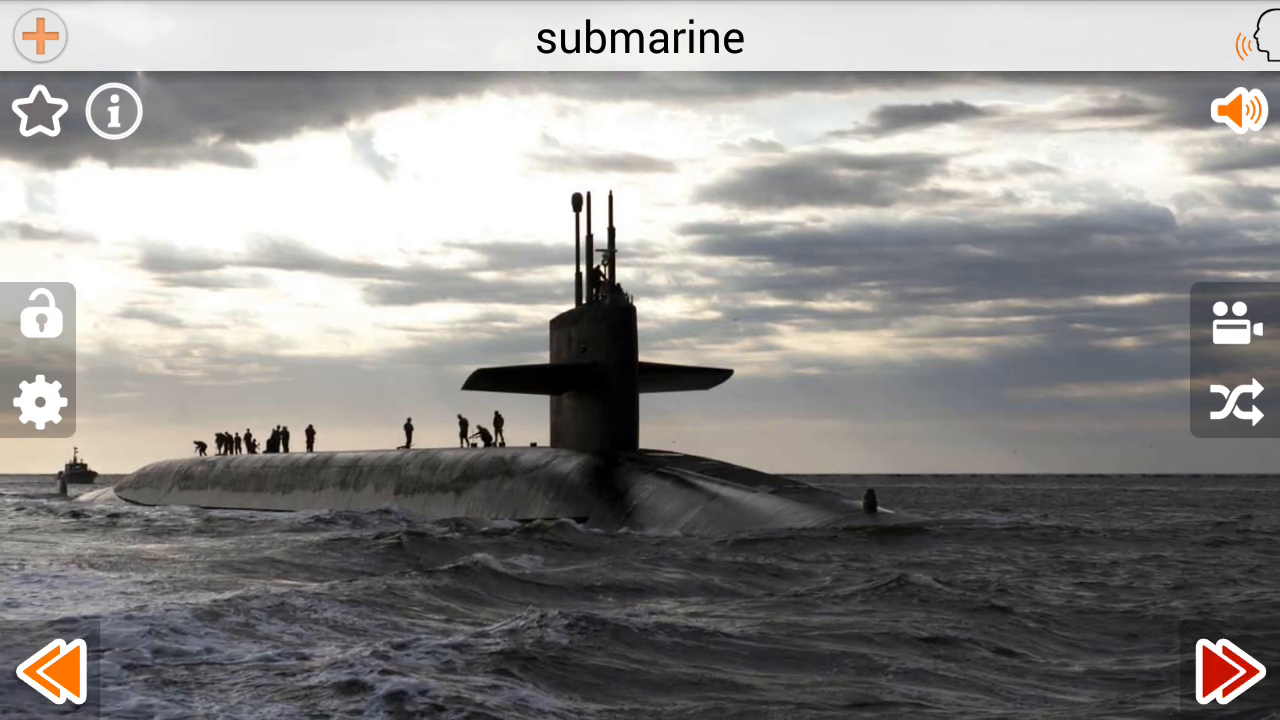
{"action": "left_click", "coordinate": [1224, 672]}
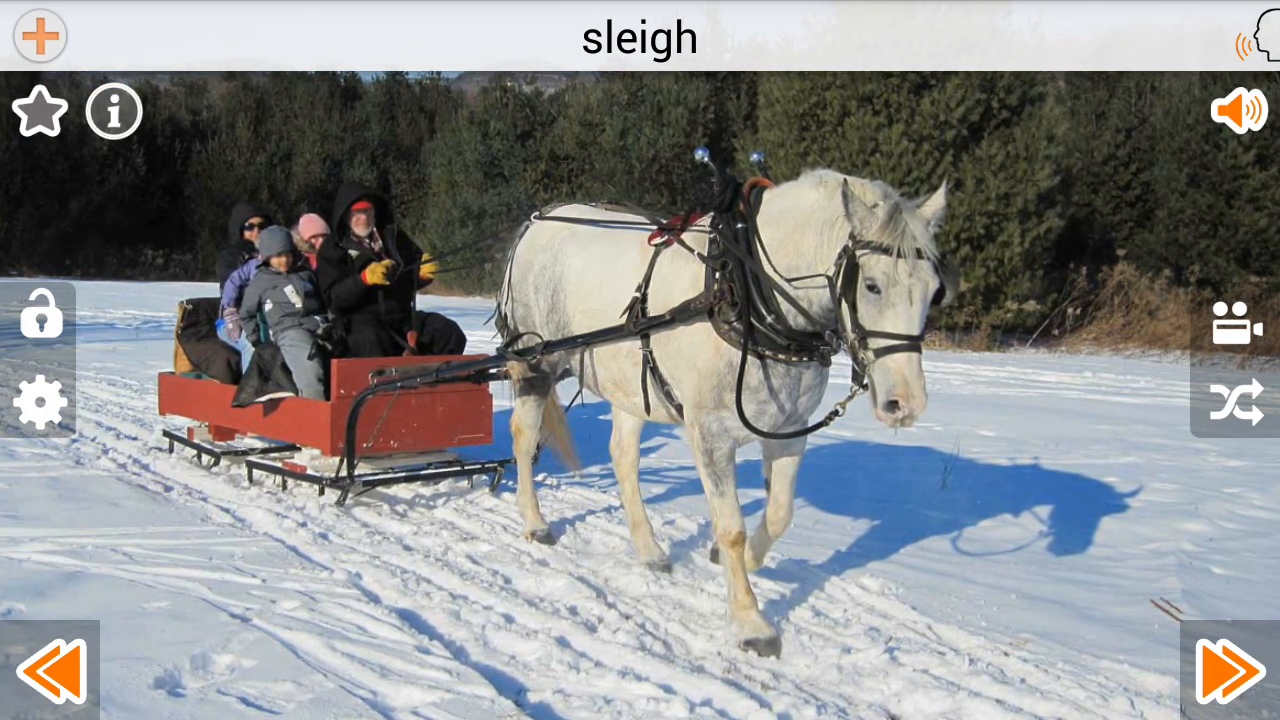
- Advance from sleigh past steam locomotive, bike, rally car, formula 1, motorcycle, freight train and tank
{"action": "left_click", "coordinate": [1233, 670]}
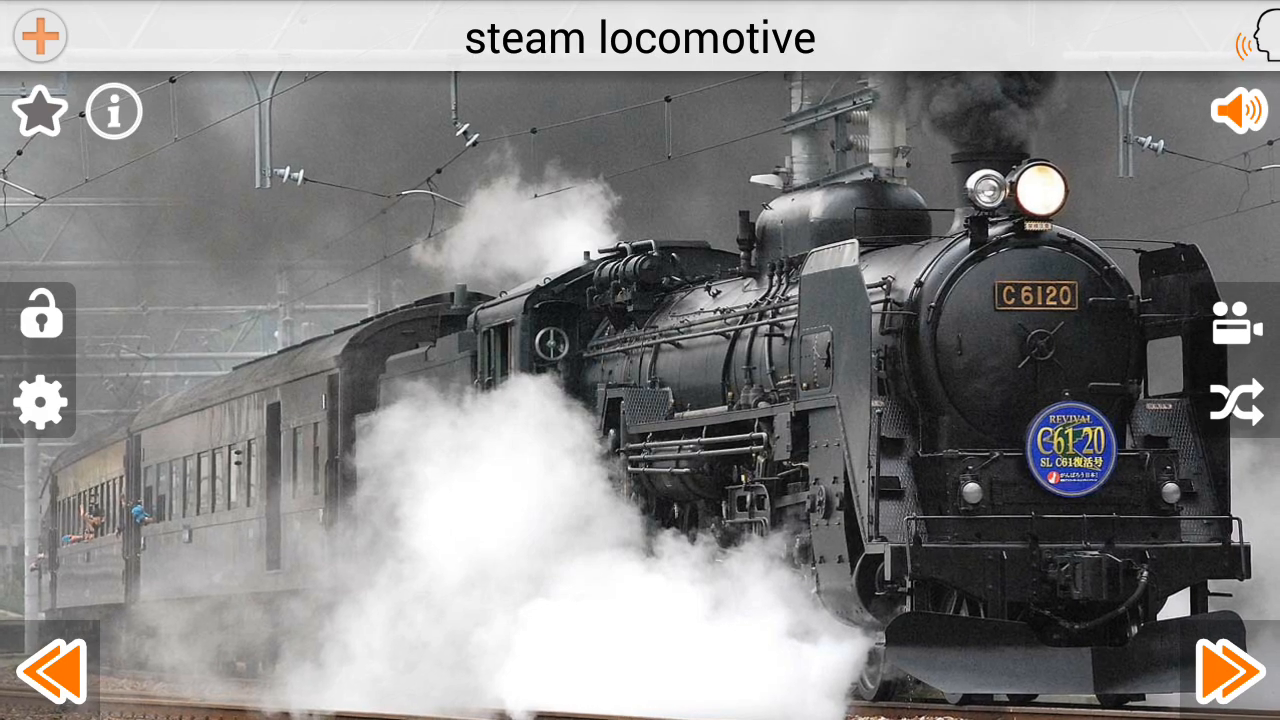
{"action": "left_click", "coordinate": [1231, 671]}
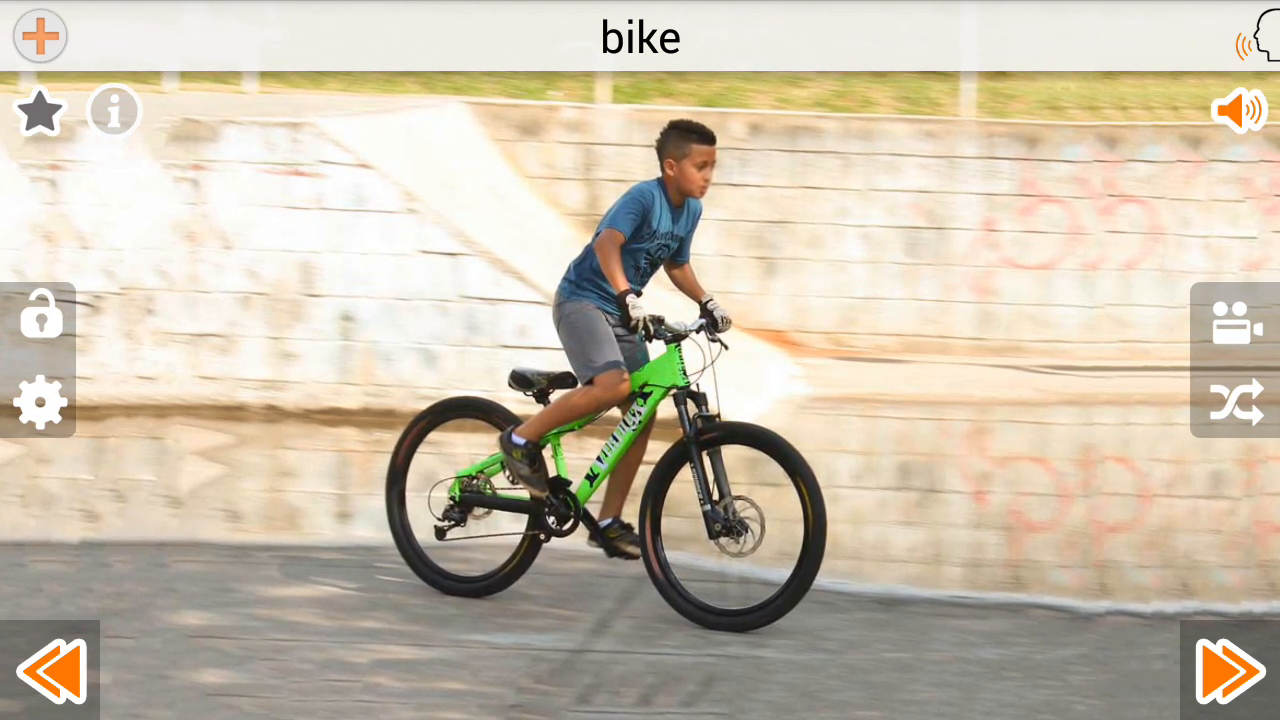
{"action": "left_click", "coordinate": [1227, 670]}
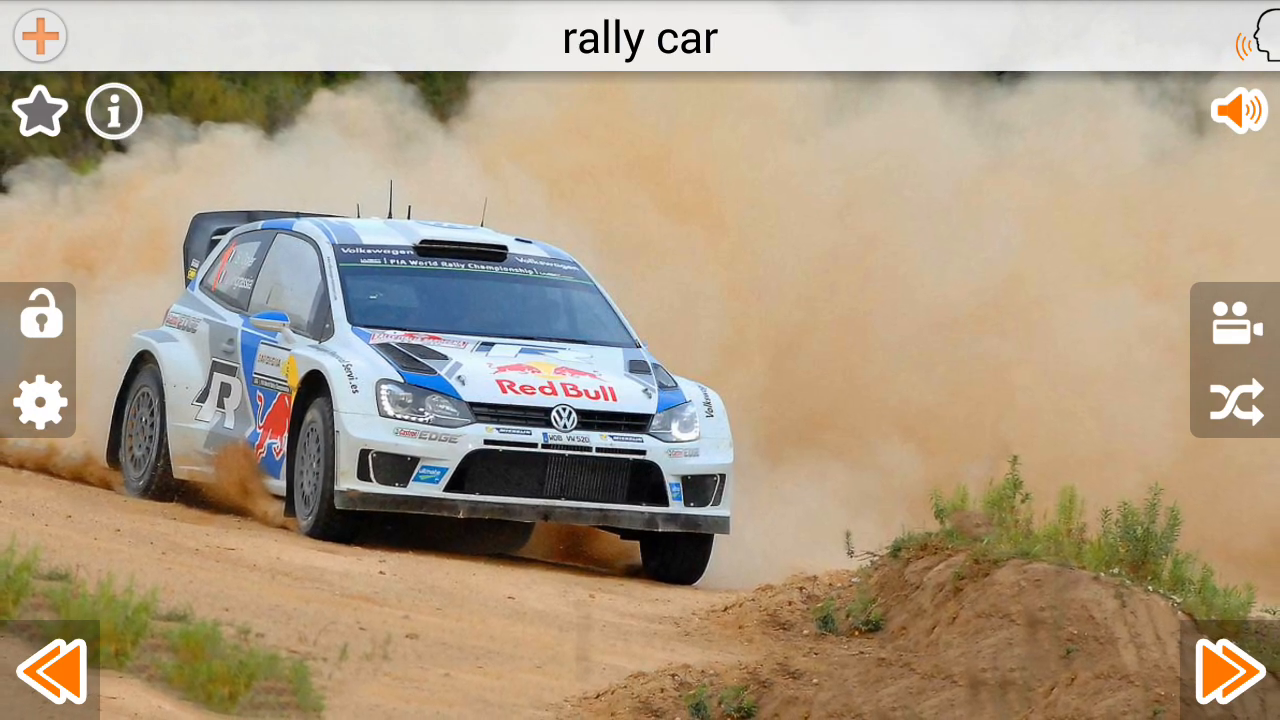
{"action": "left_click", "coordinate": [1228, 675]}
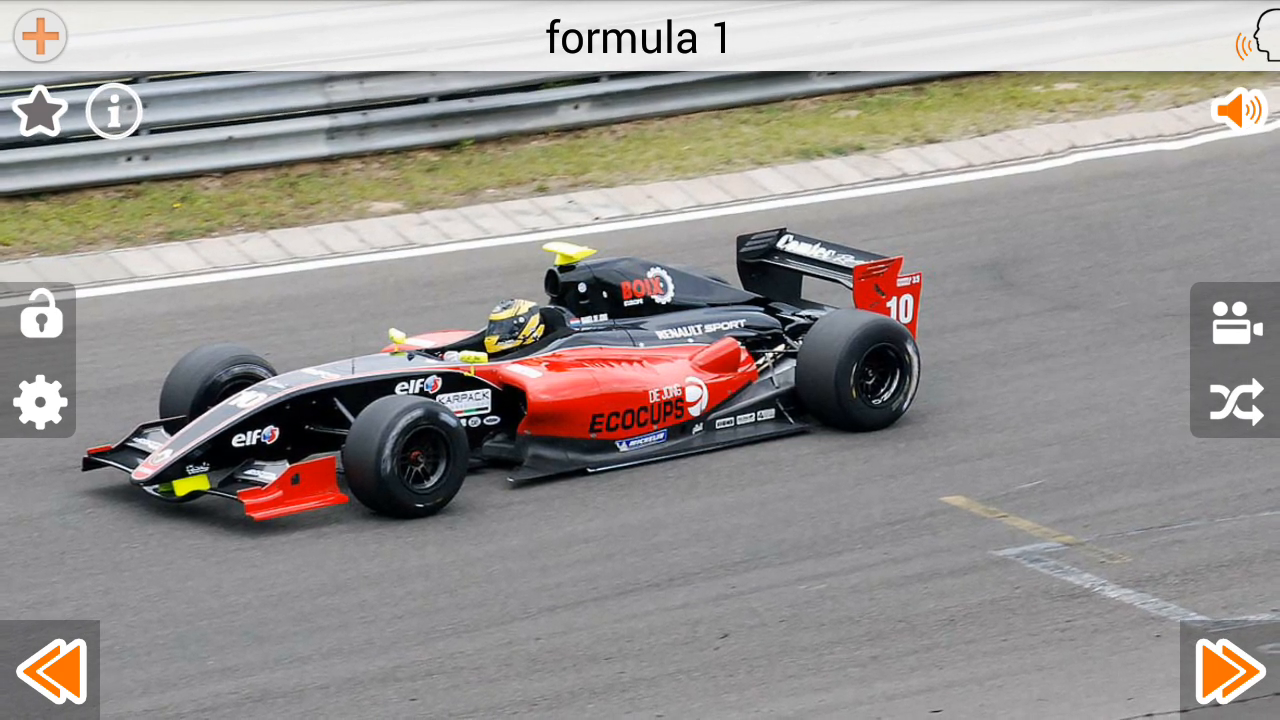
{"action": "left_click", "coordinate": [1218, 675]}
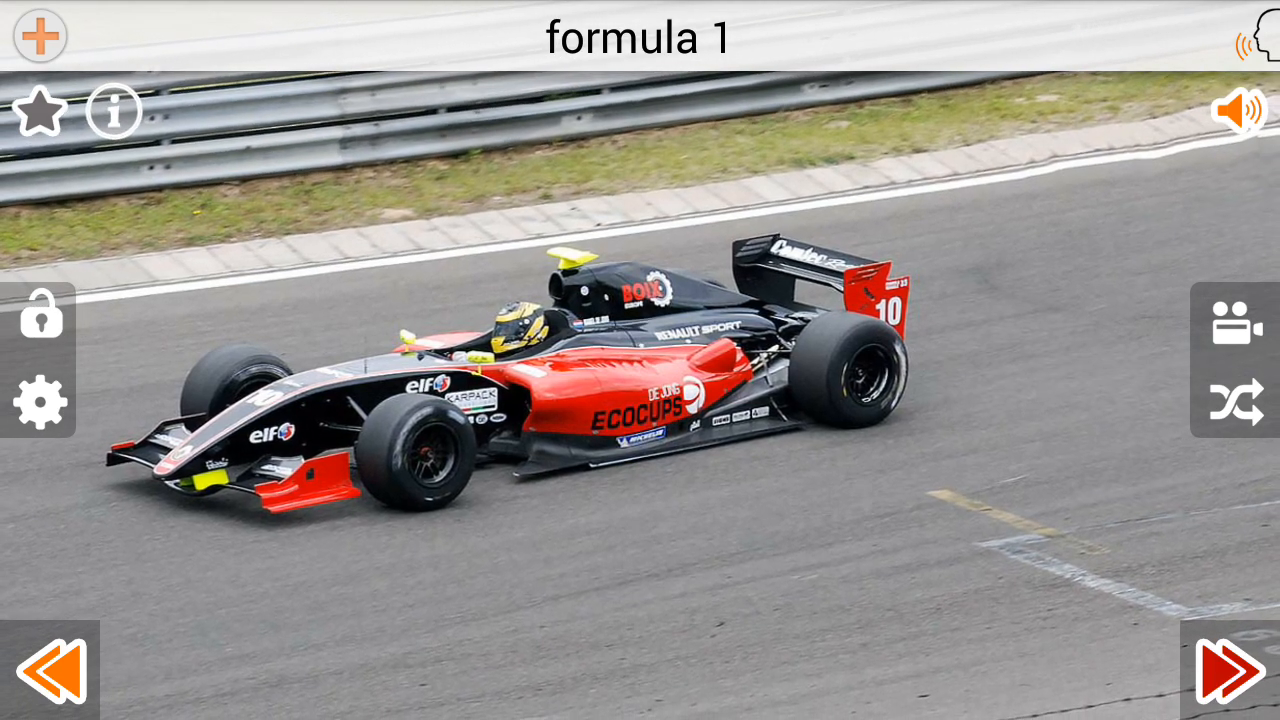
{"action": "left_click", "coordinate": [1218, 673]}
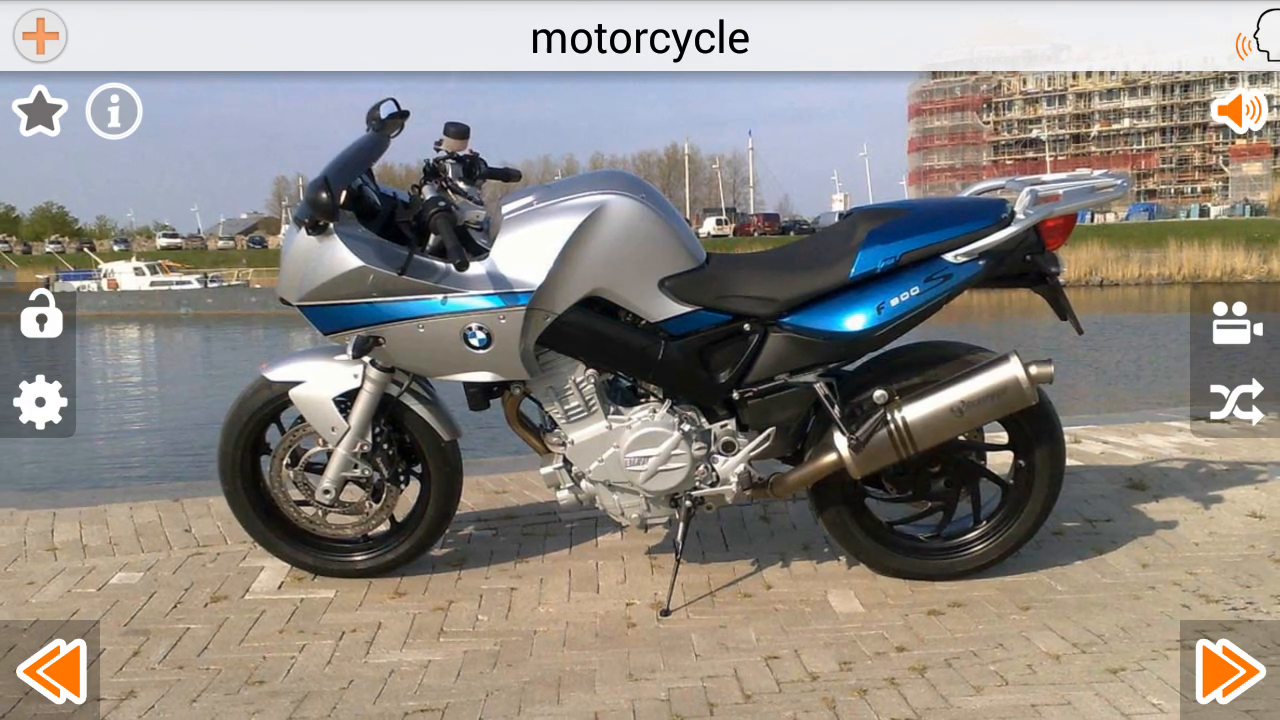
{"action": "left_click", "coordinate": [1228, 673]}
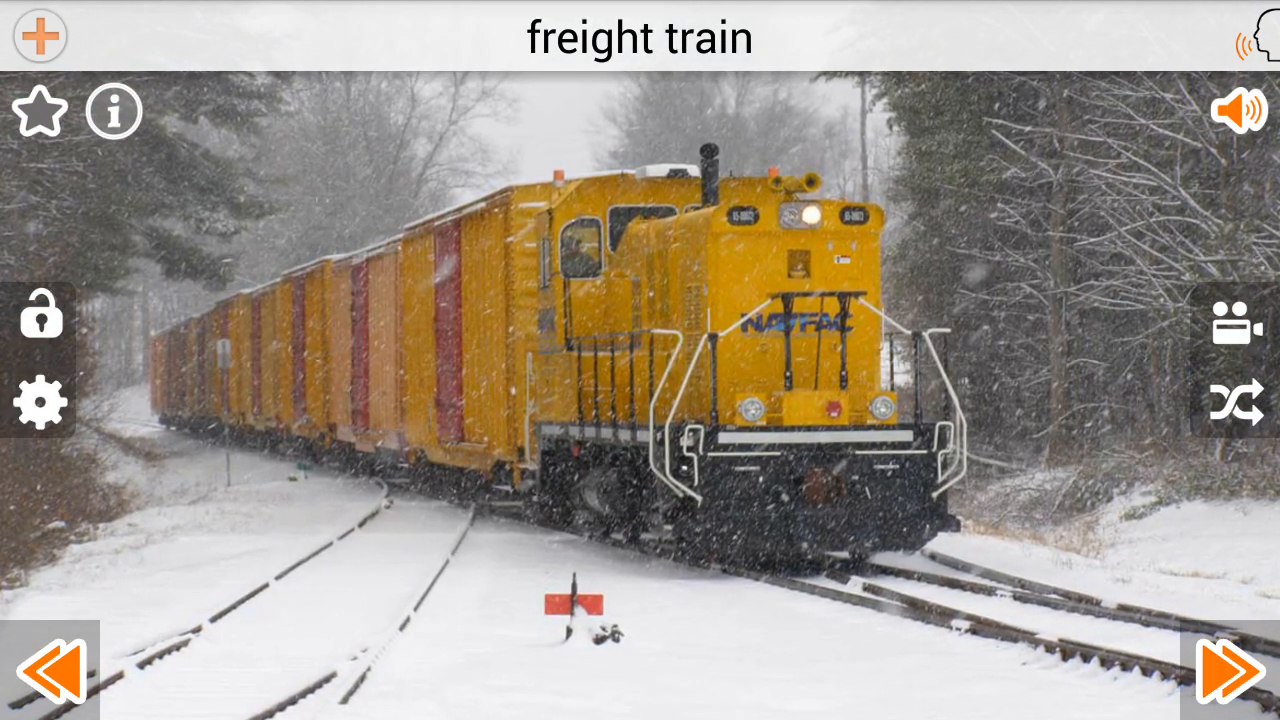
{"action": "left_click", "coordinate": [1213, 673]}
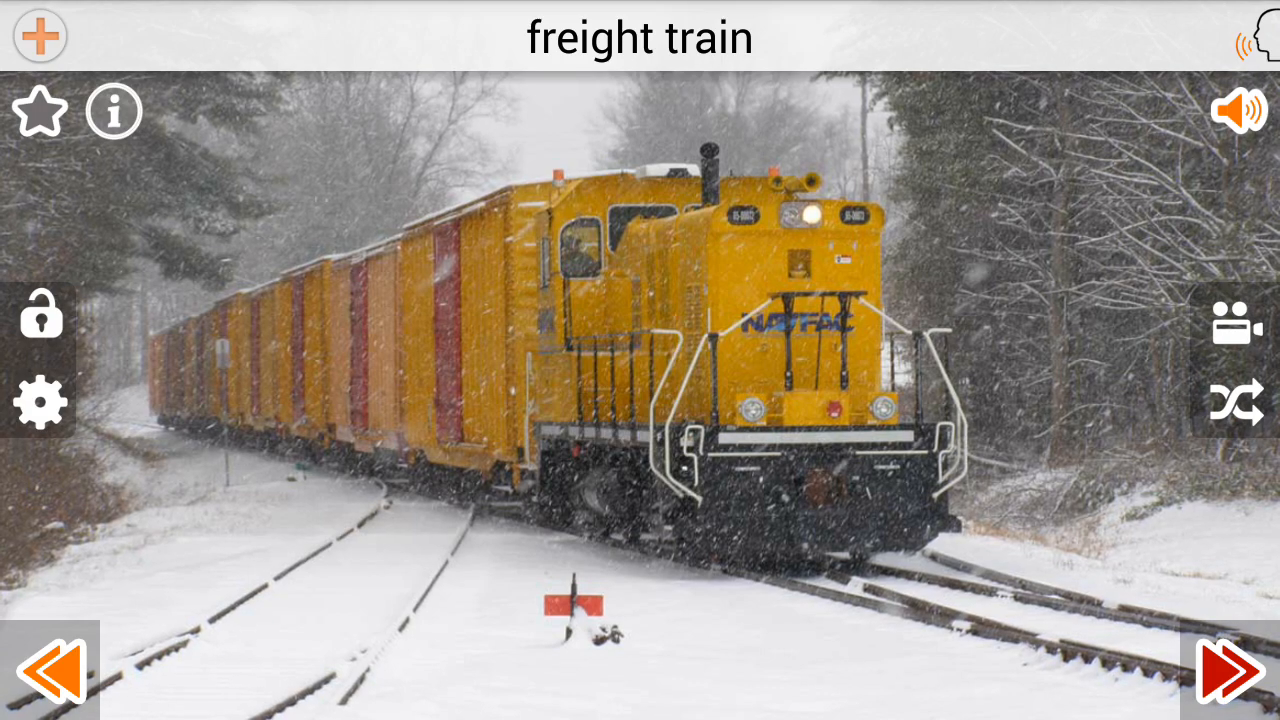
{"action": "left_click", "coordinate": [1233, 672]}
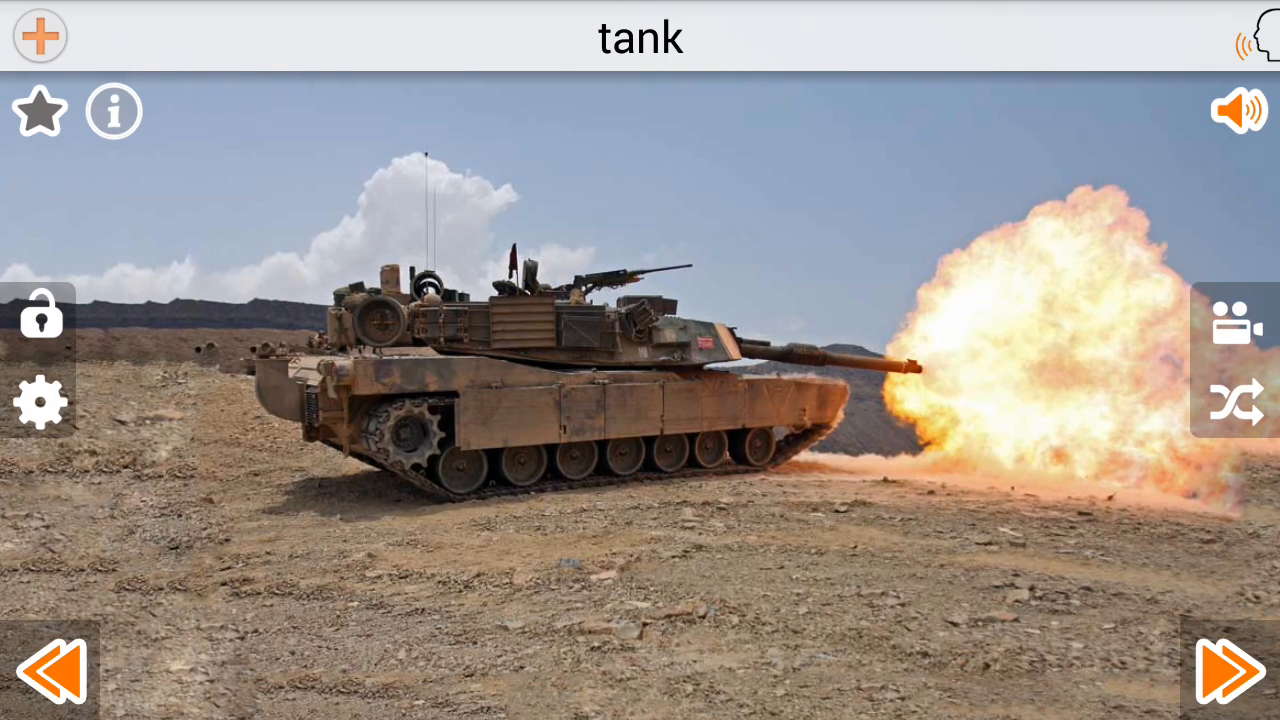
{"action": "left_click", "coordinate": [1220, 670]}
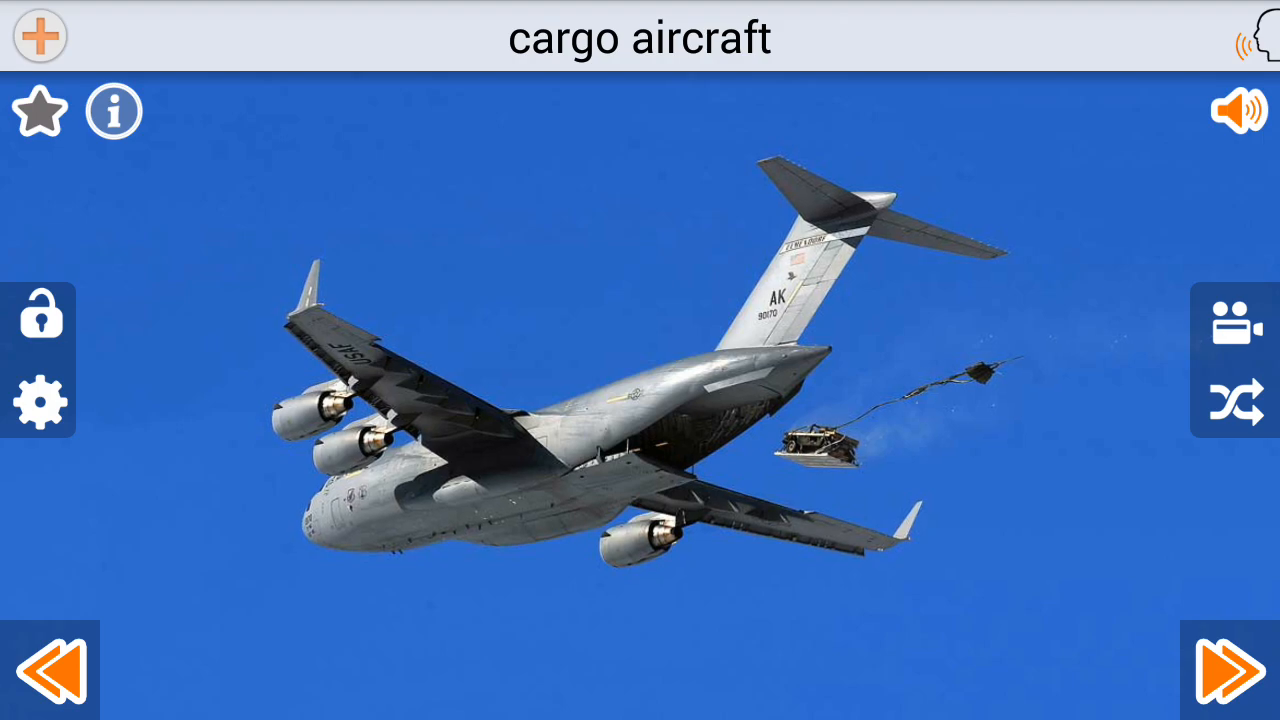
- Advance from cargo aircraft past kayak, taxi, kick scooter, tanker, monster truck and boat to tractor
{"action": "left_click", "coordinate": [1224, 668]}
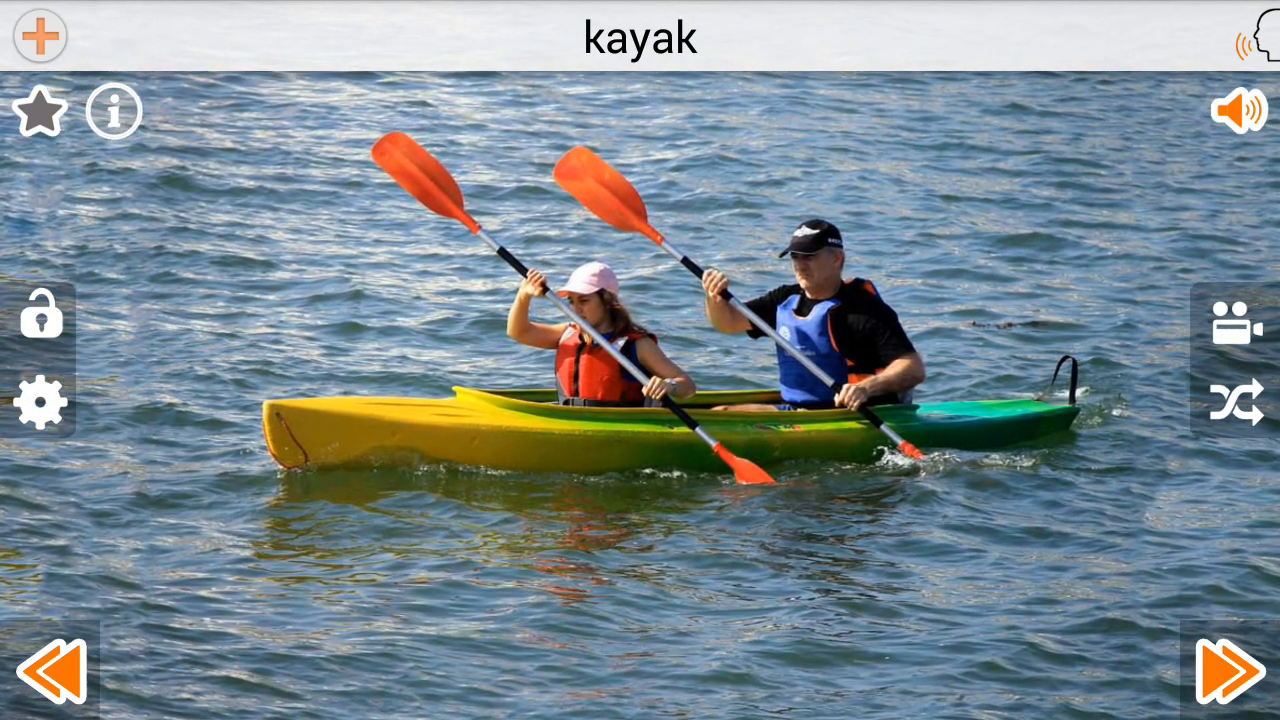
{"action": "left_click", "coordinate": [1225, 672]}
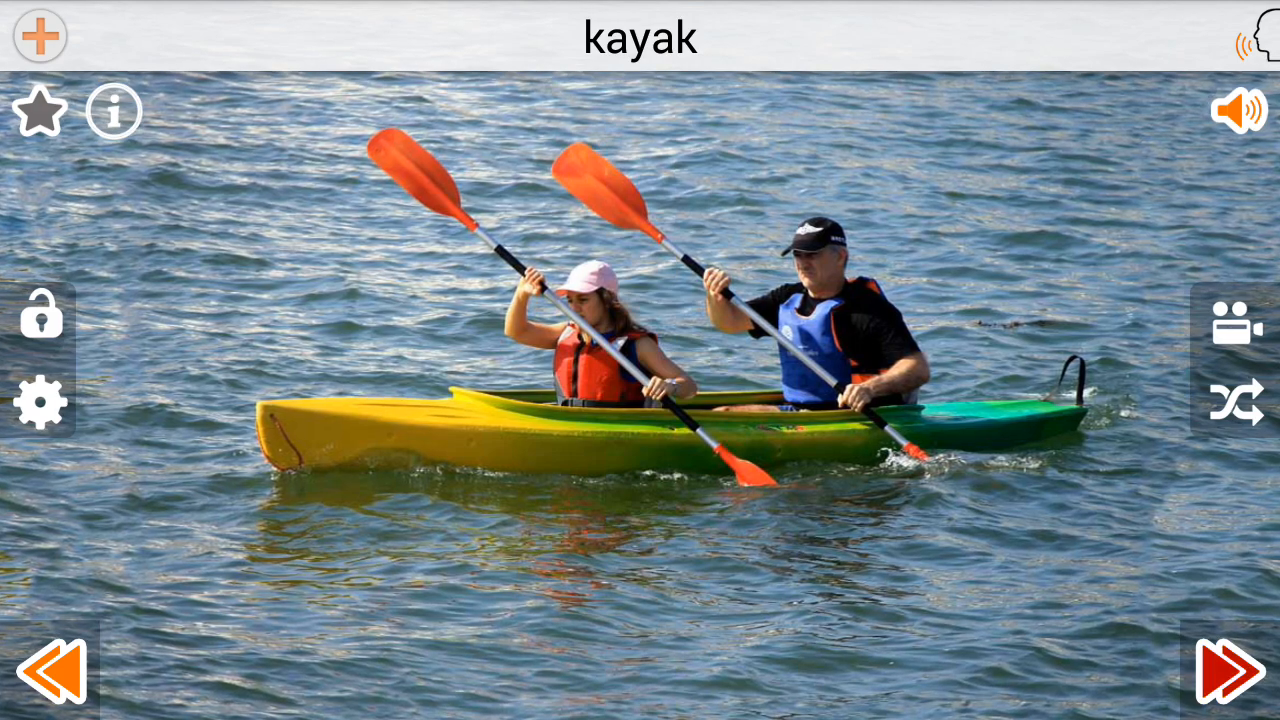
{"action": "left_click", "coordinate": [1233, 670]}
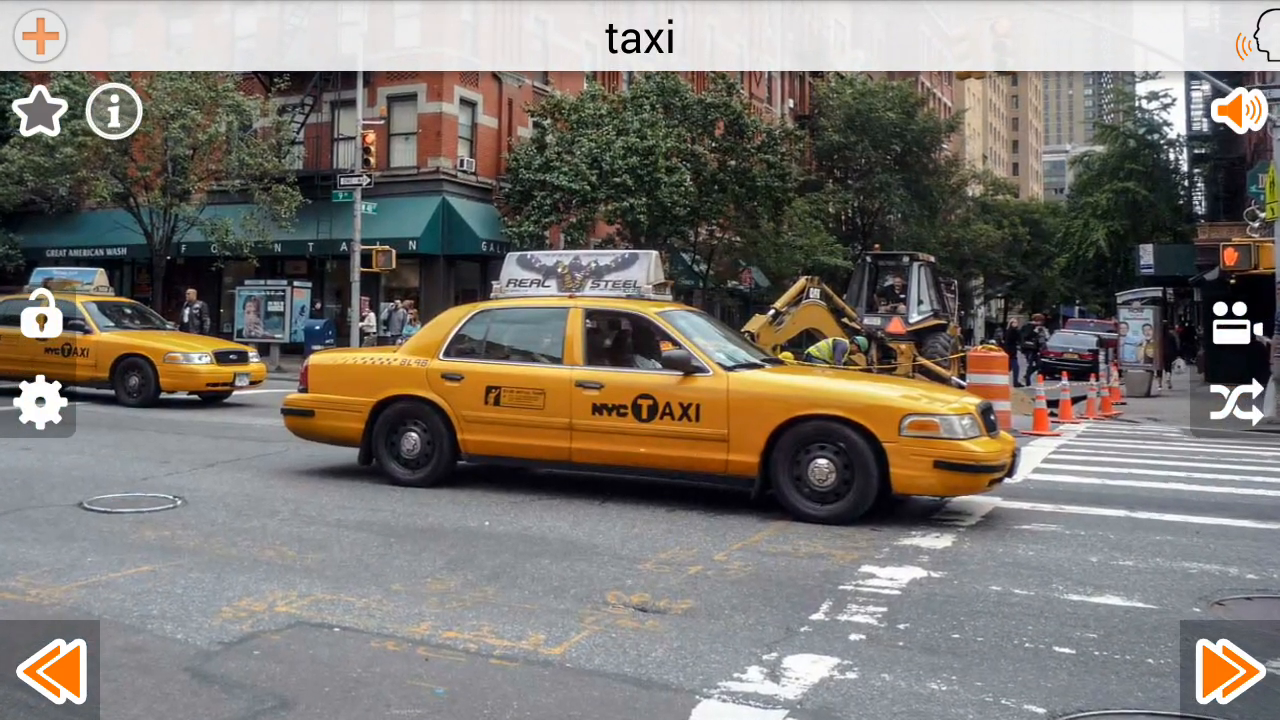
{"action": "left_click", "coordinate": [1217, 672]}
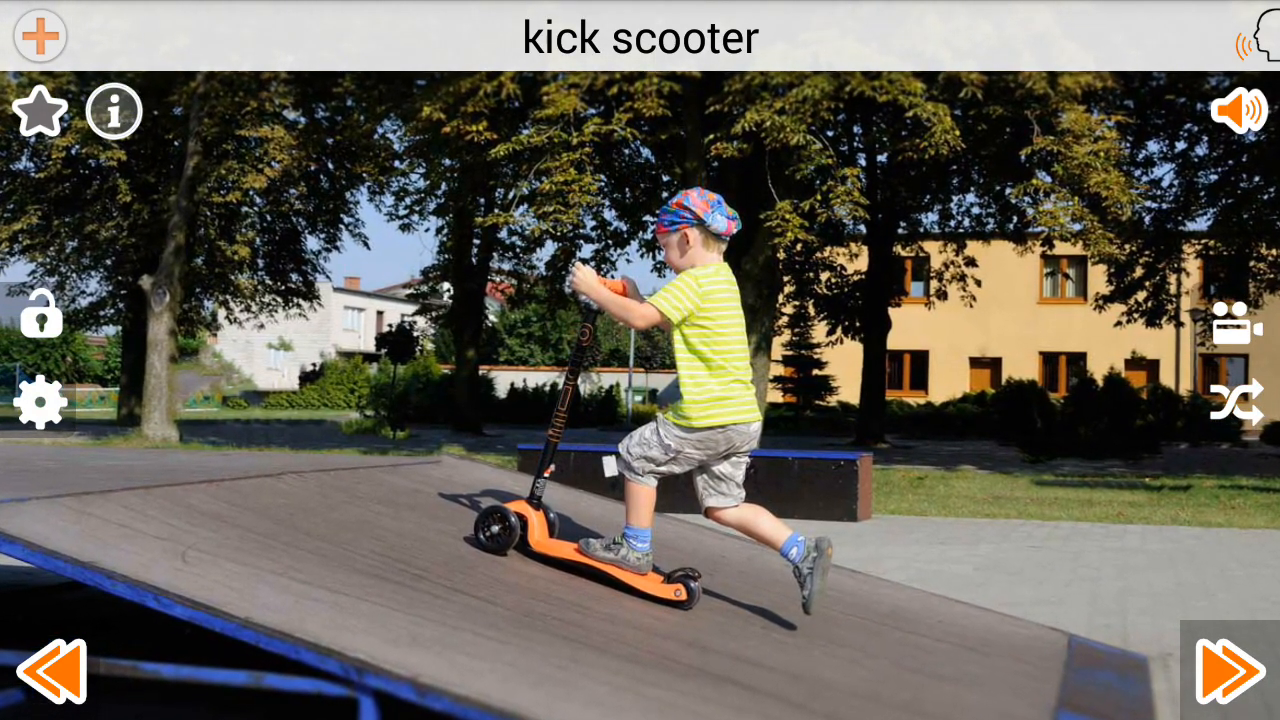
{"action": "left_click", "coordinate": [1230, 670]}
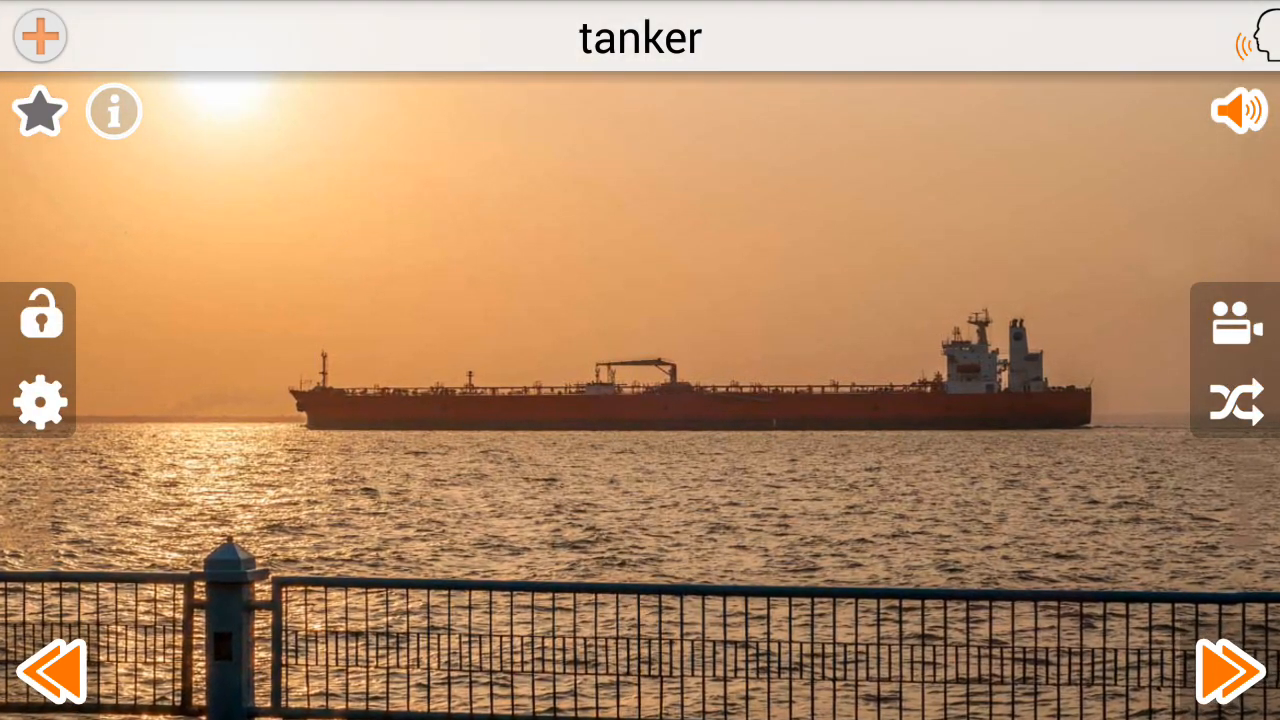
{"action": "left_click", "coordinate": [1229, 671]}
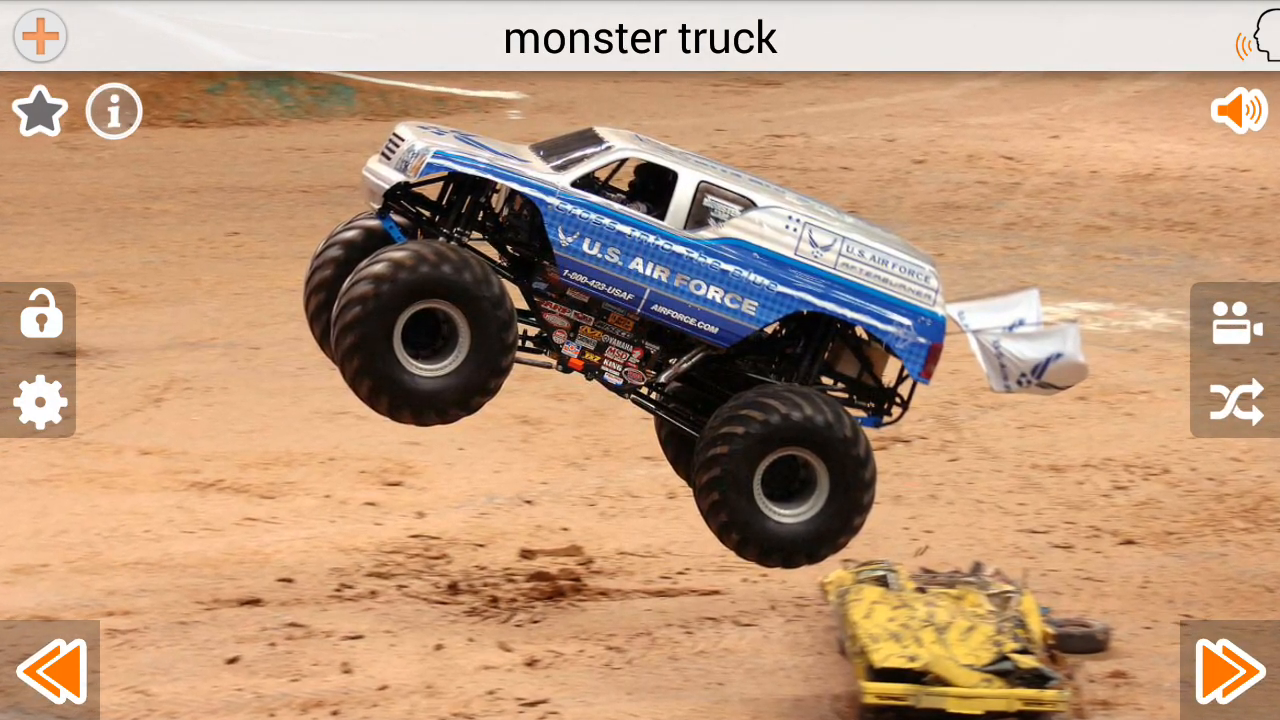
{"action": "left_click", "coordinate": [1217, 671]}
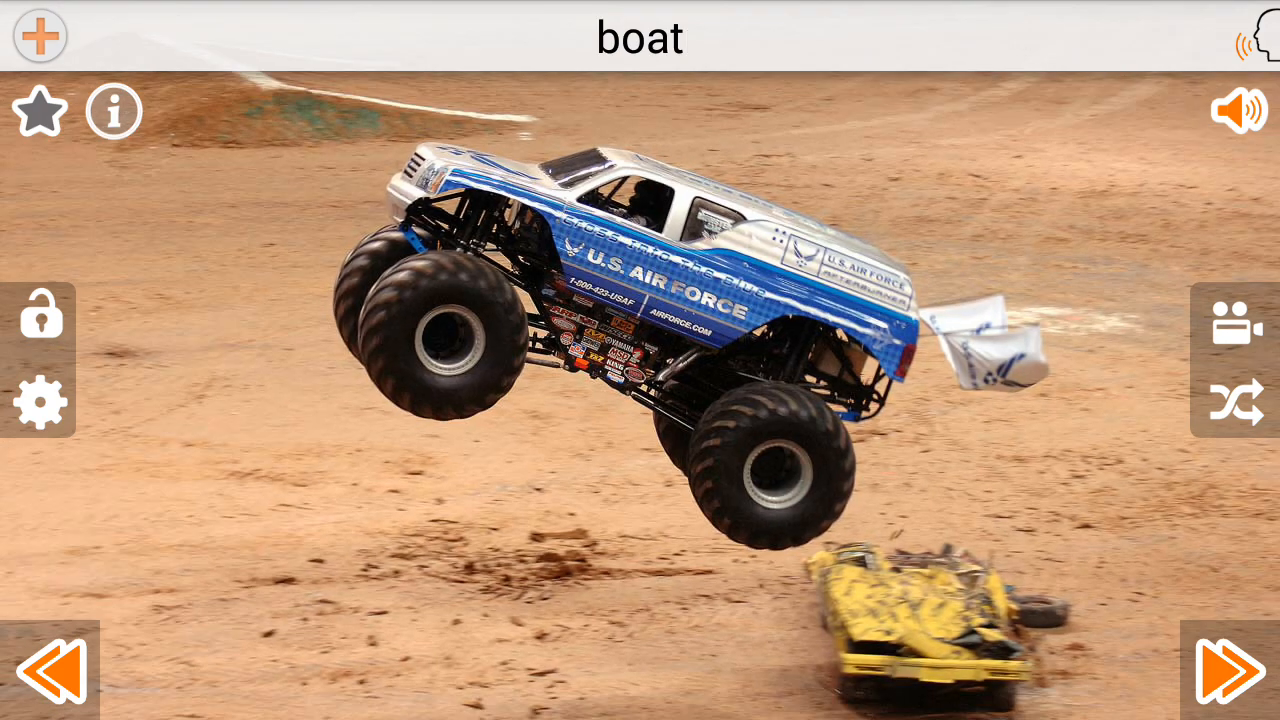
{"action": "left_click", "coordinate": [1228, 670]}
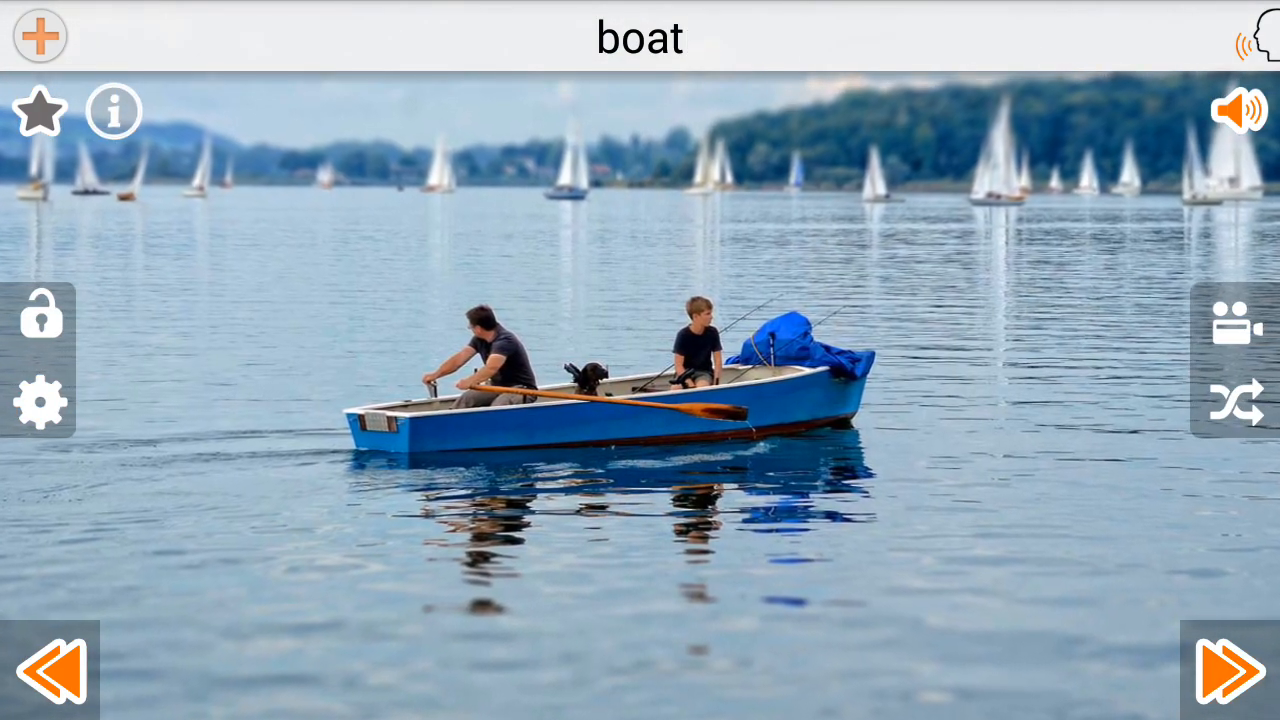
{"action": "left_click", "coordinate": [1213, 668]}
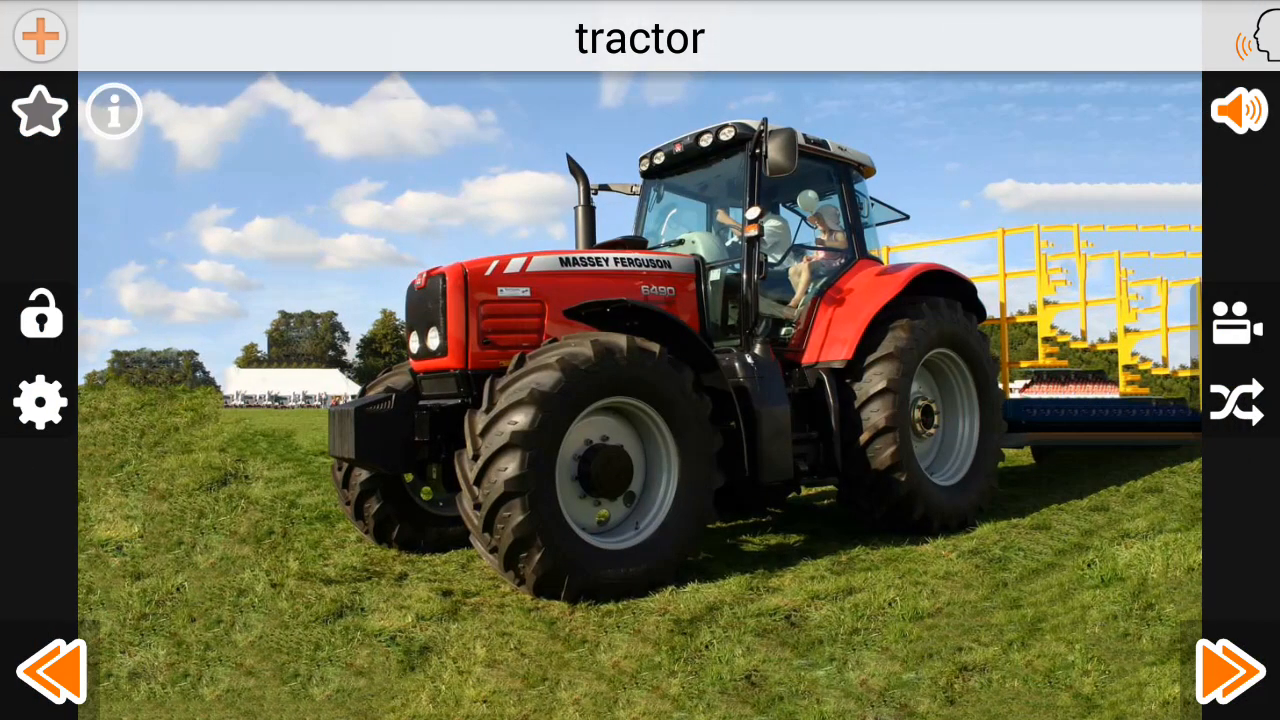